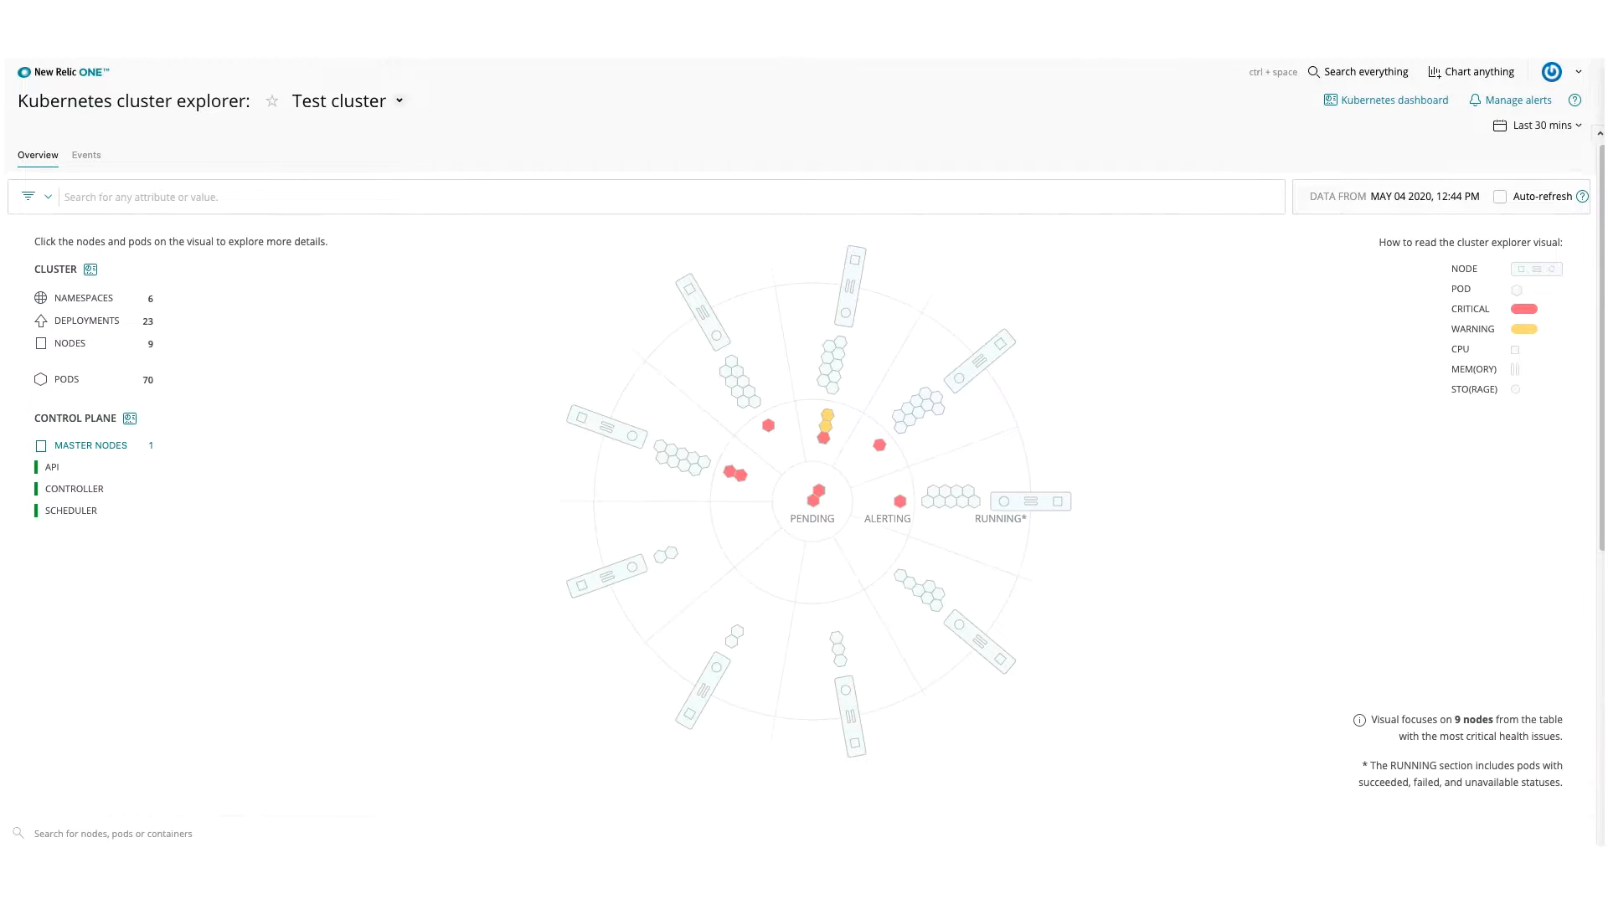
Open node ip-172-20-54-8's details, review its host details, then close them
scroll(down, 3)
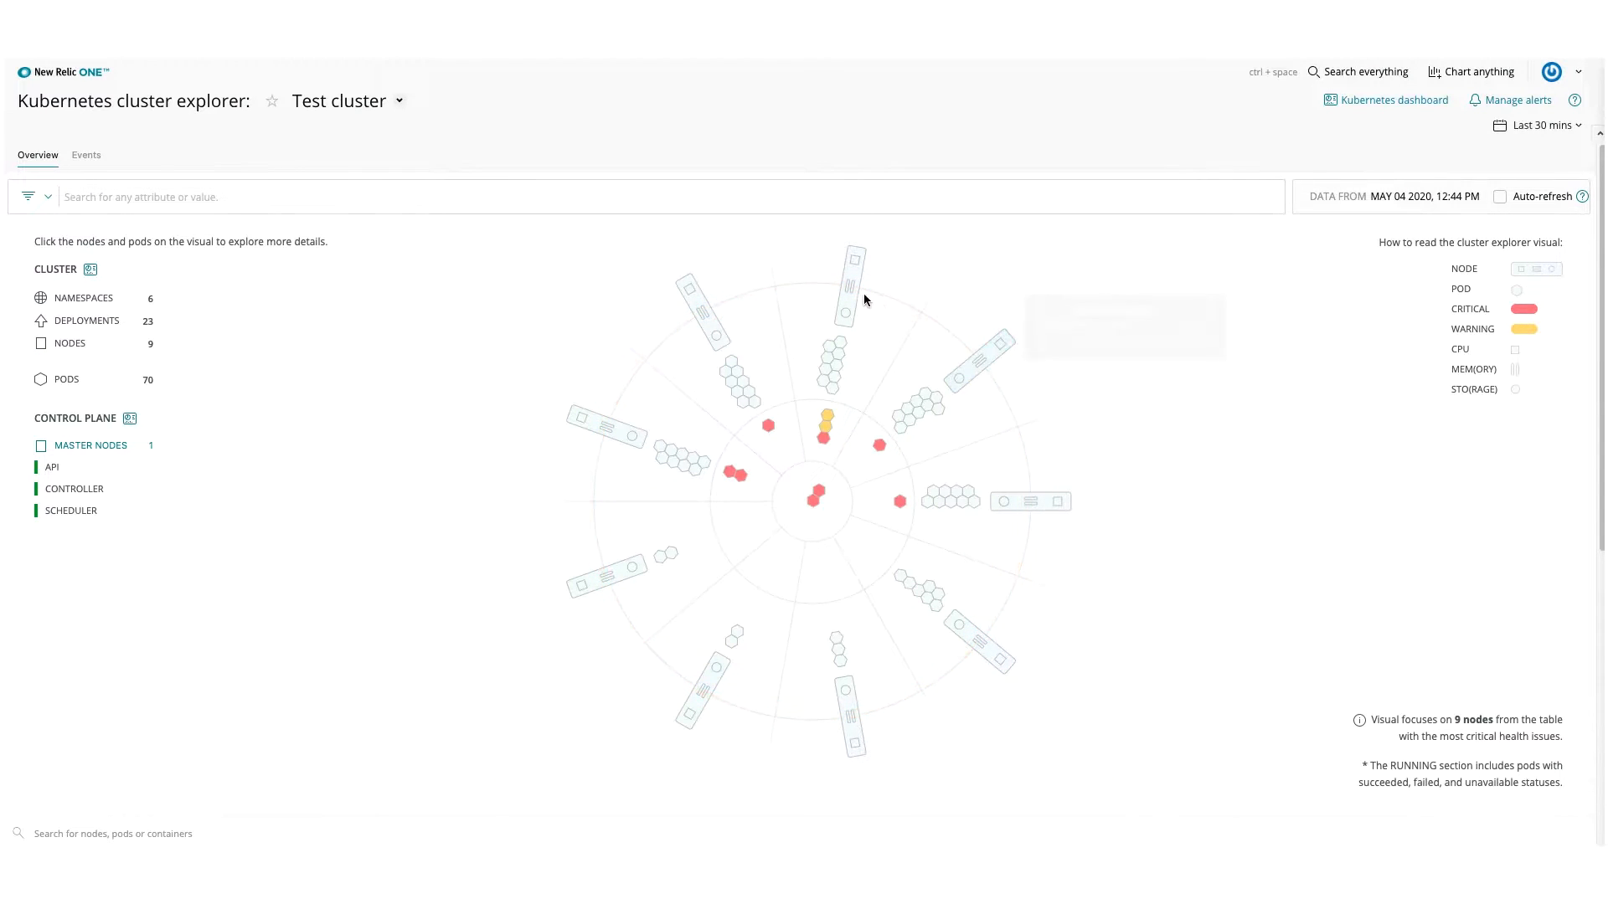
mouse_move(713, 333)
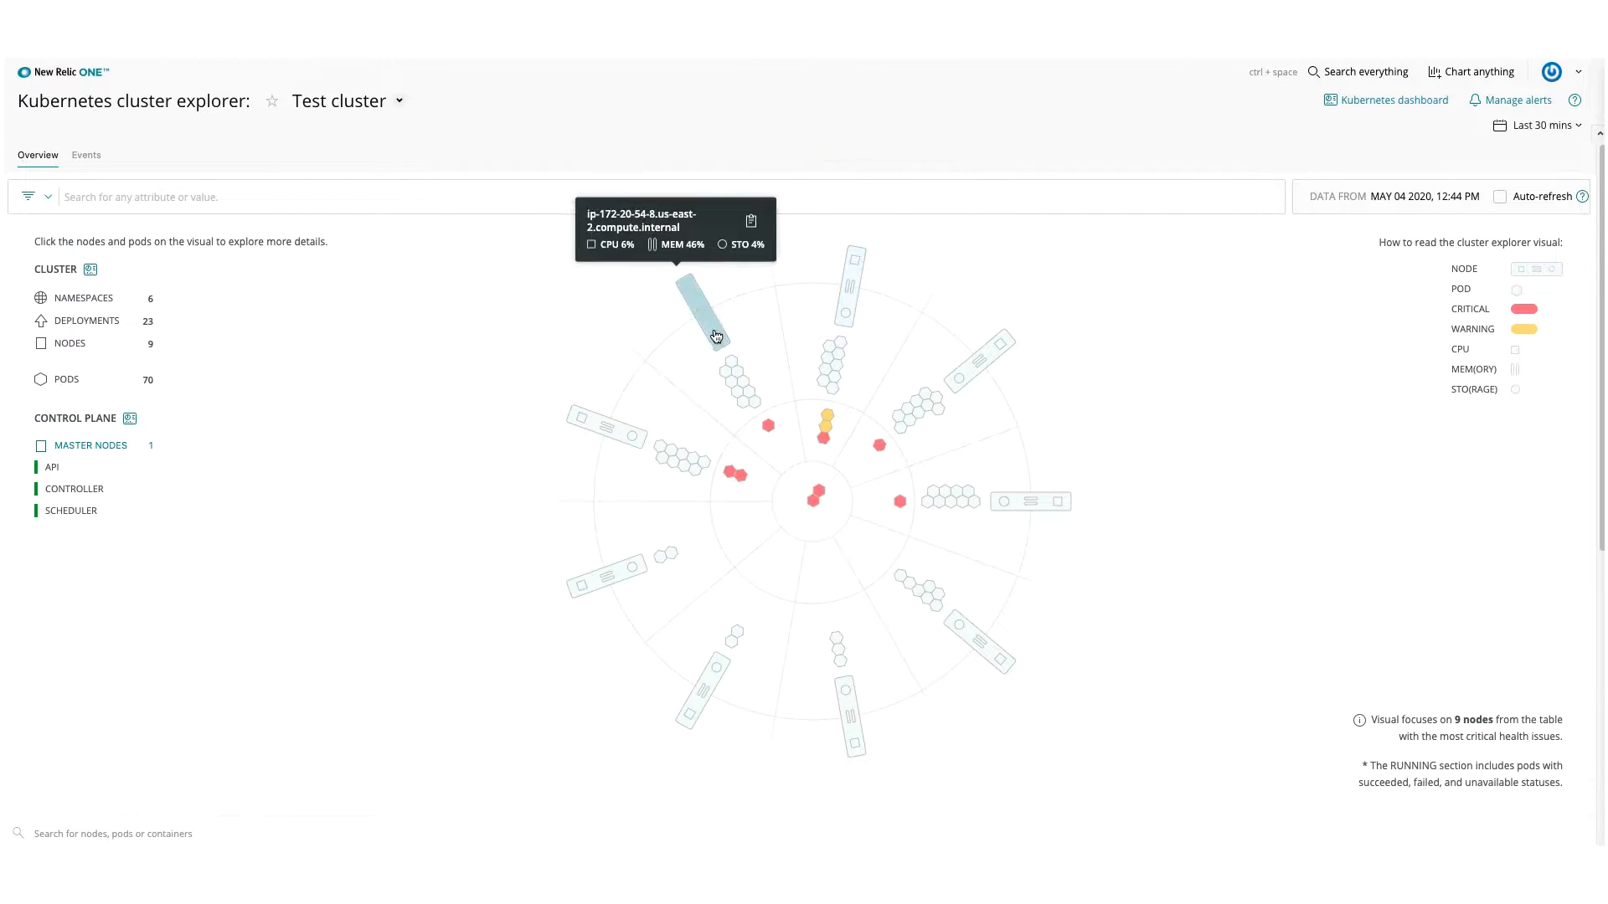
click(700, 325)
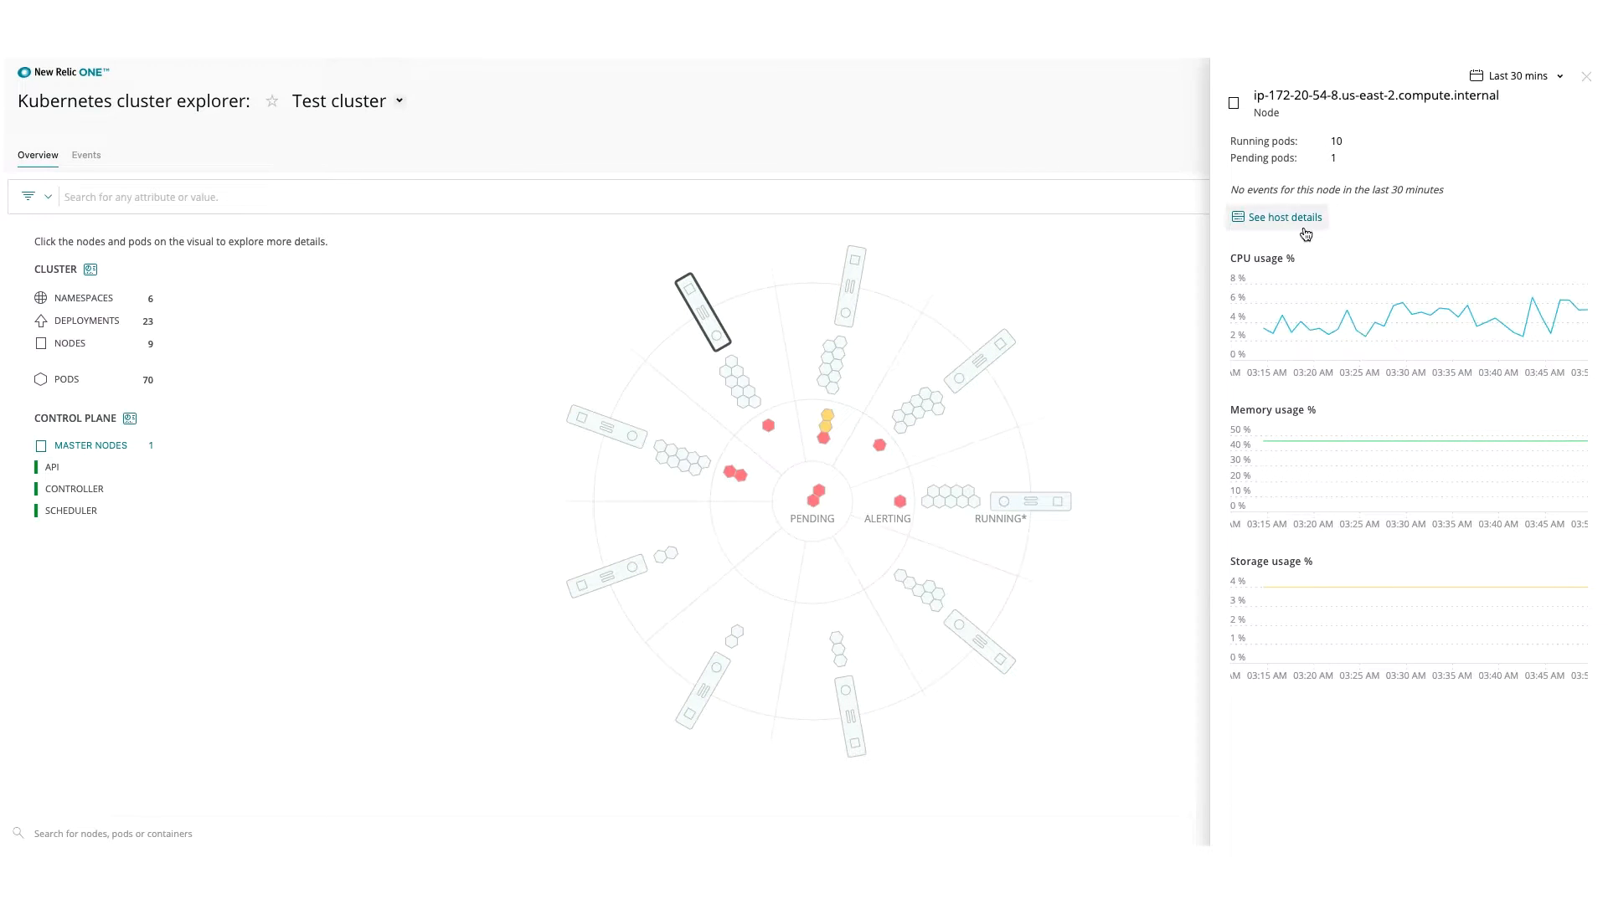
click(1284, 217)
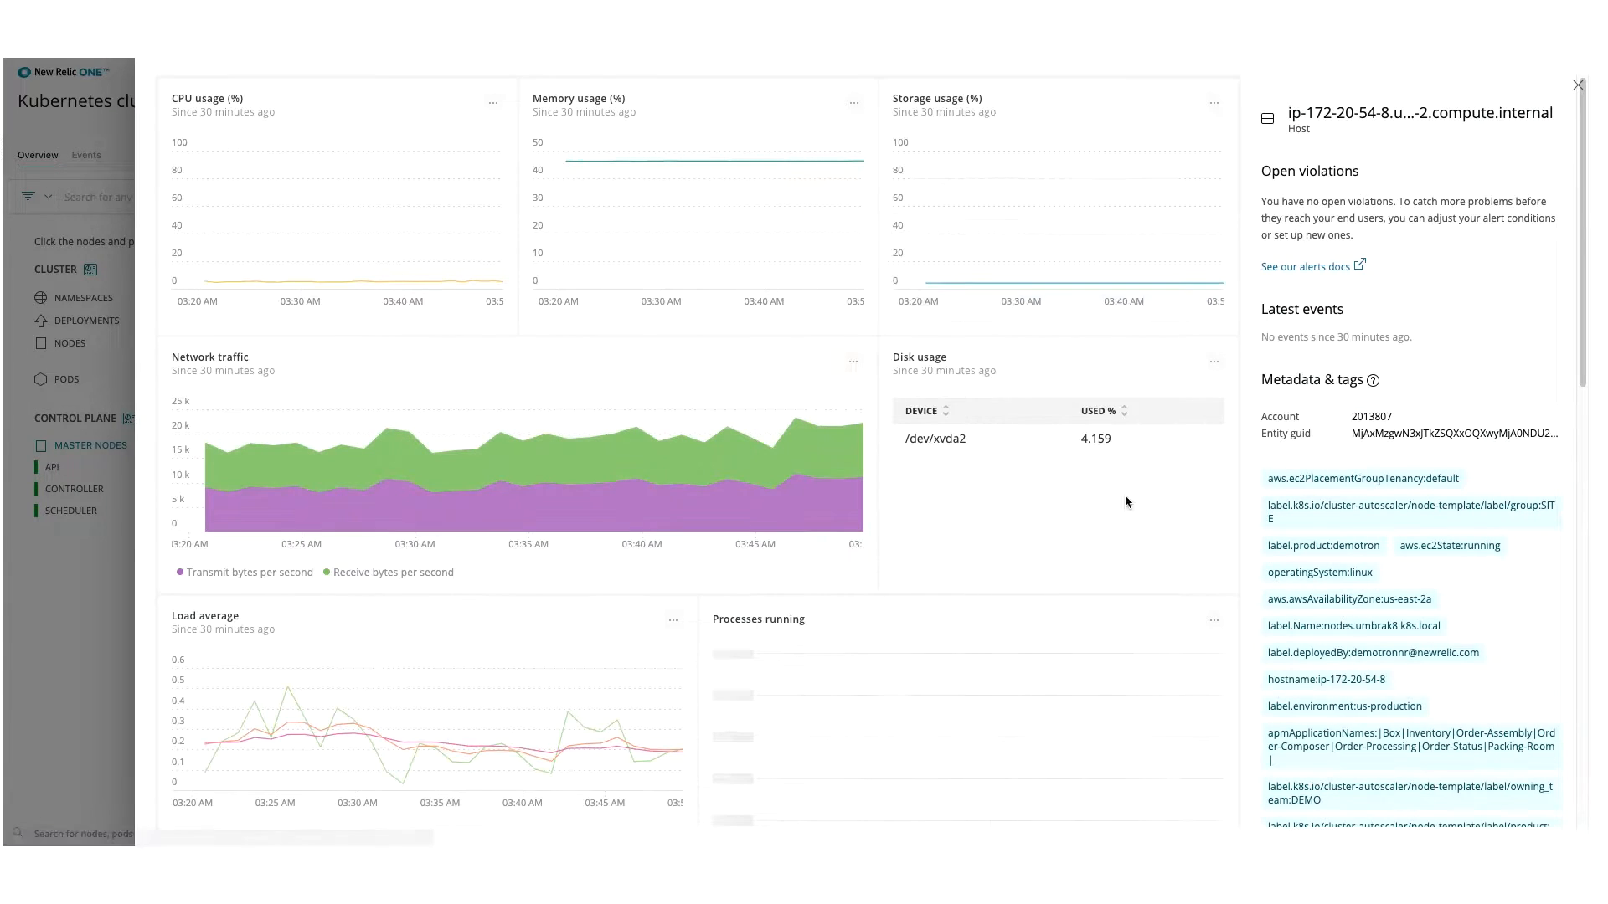
scroll(down, 3)
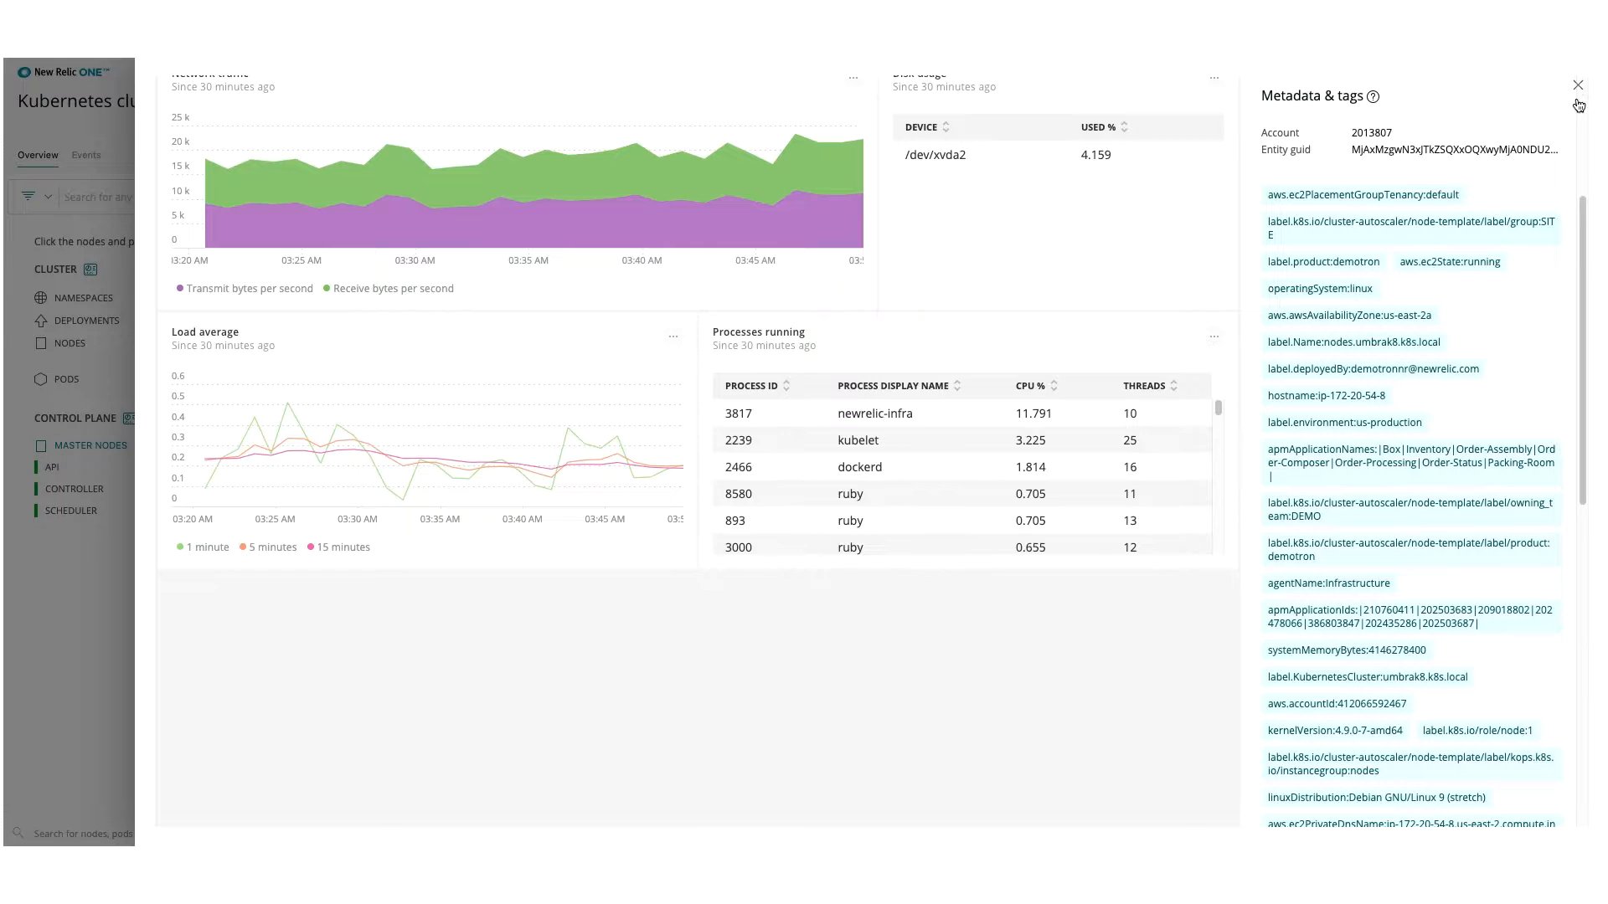
click(1577, 84)
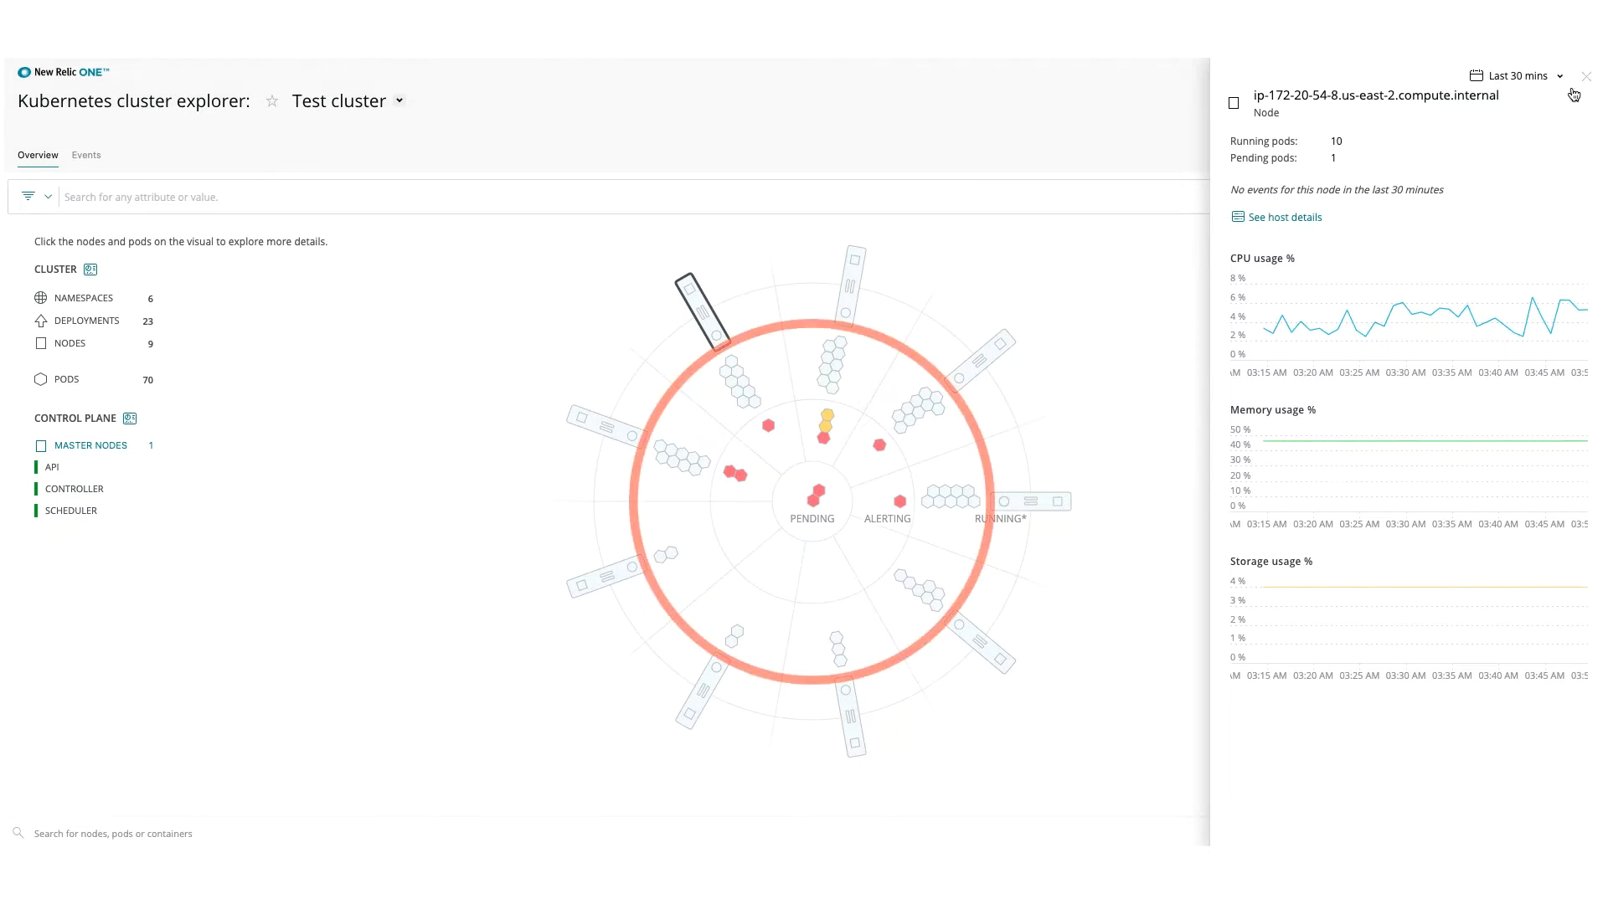
Close the node panel and open warning pod order-packaging-757d99b6cb-6hbwk
click(1582, 76)
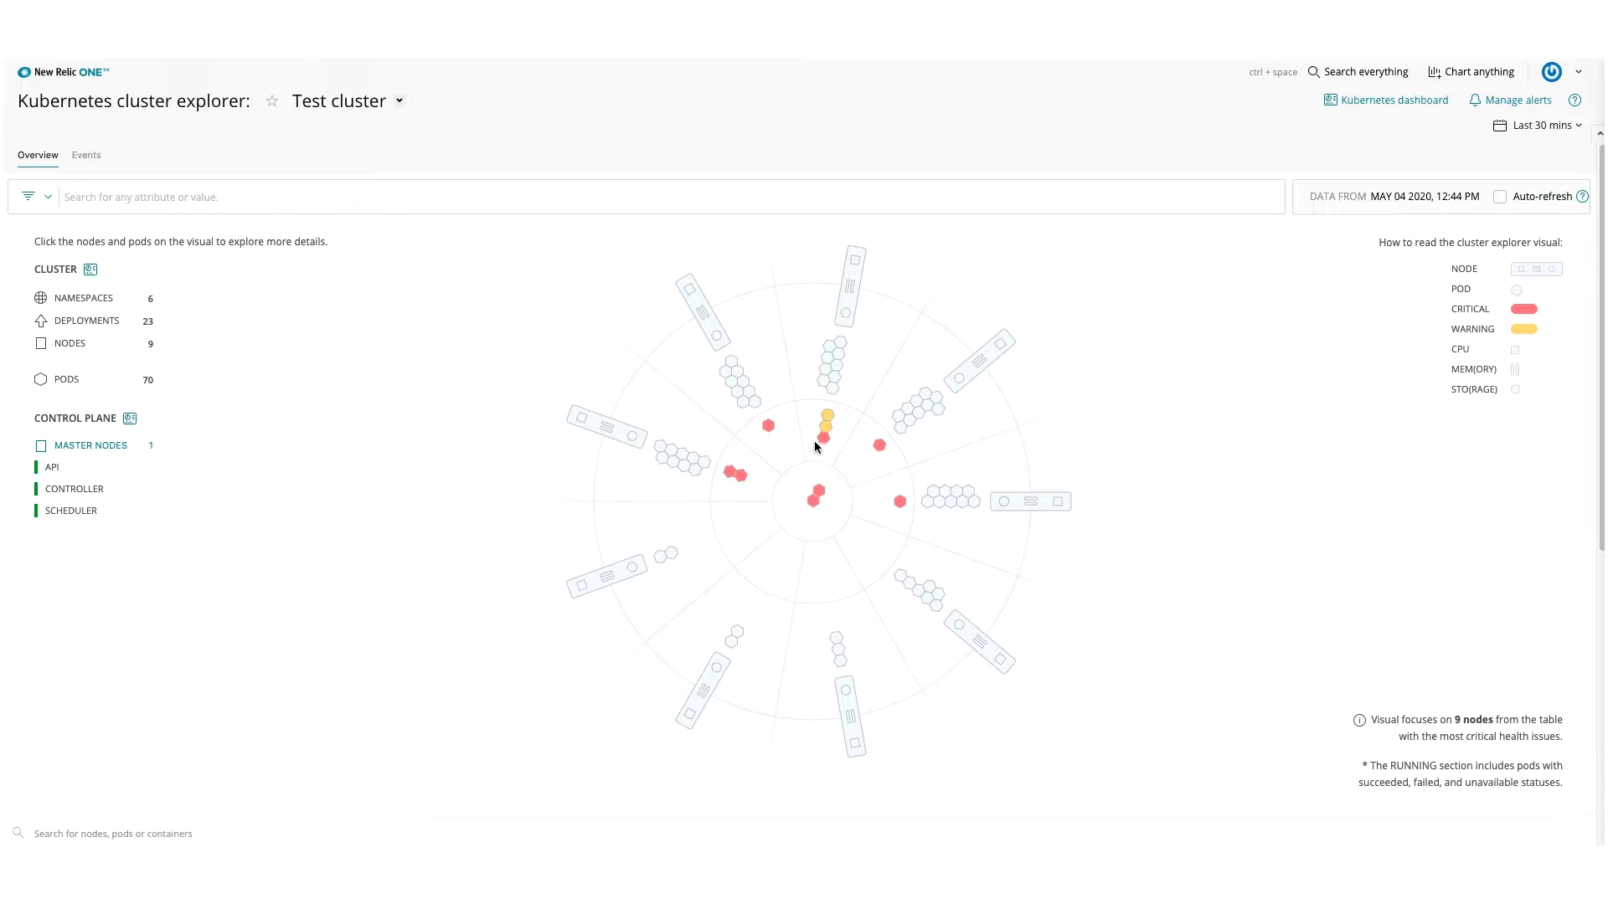
mouse_move(828, 393)
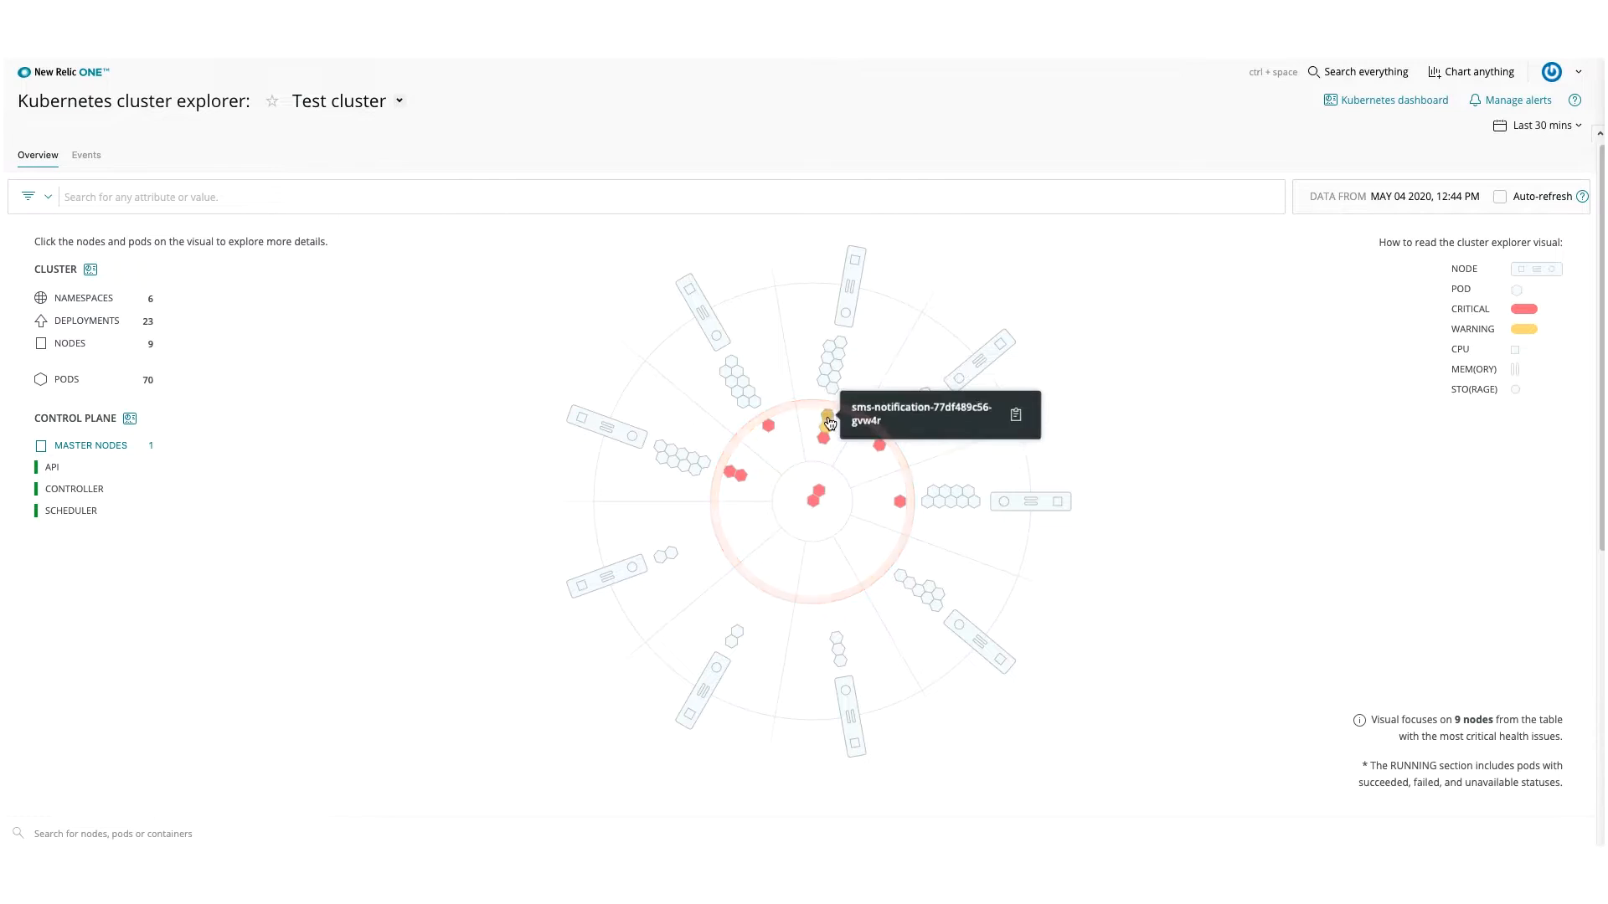
click(824, 427)
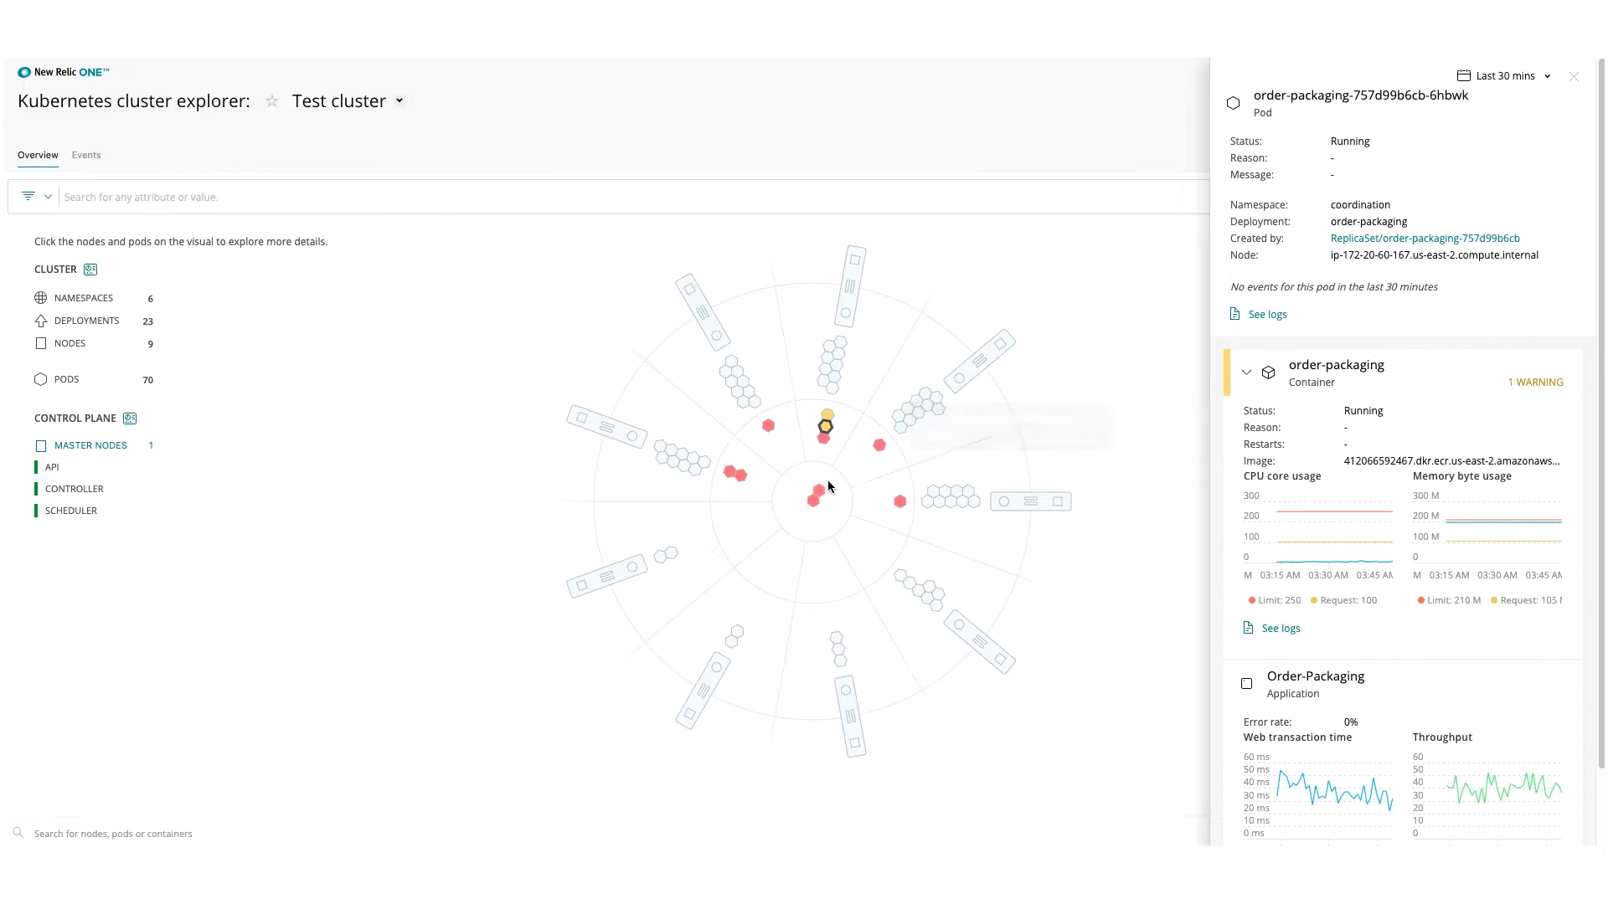
View the order-status-canary and nri-prometheus pods, then open the email-notification pod
click(811, 498)
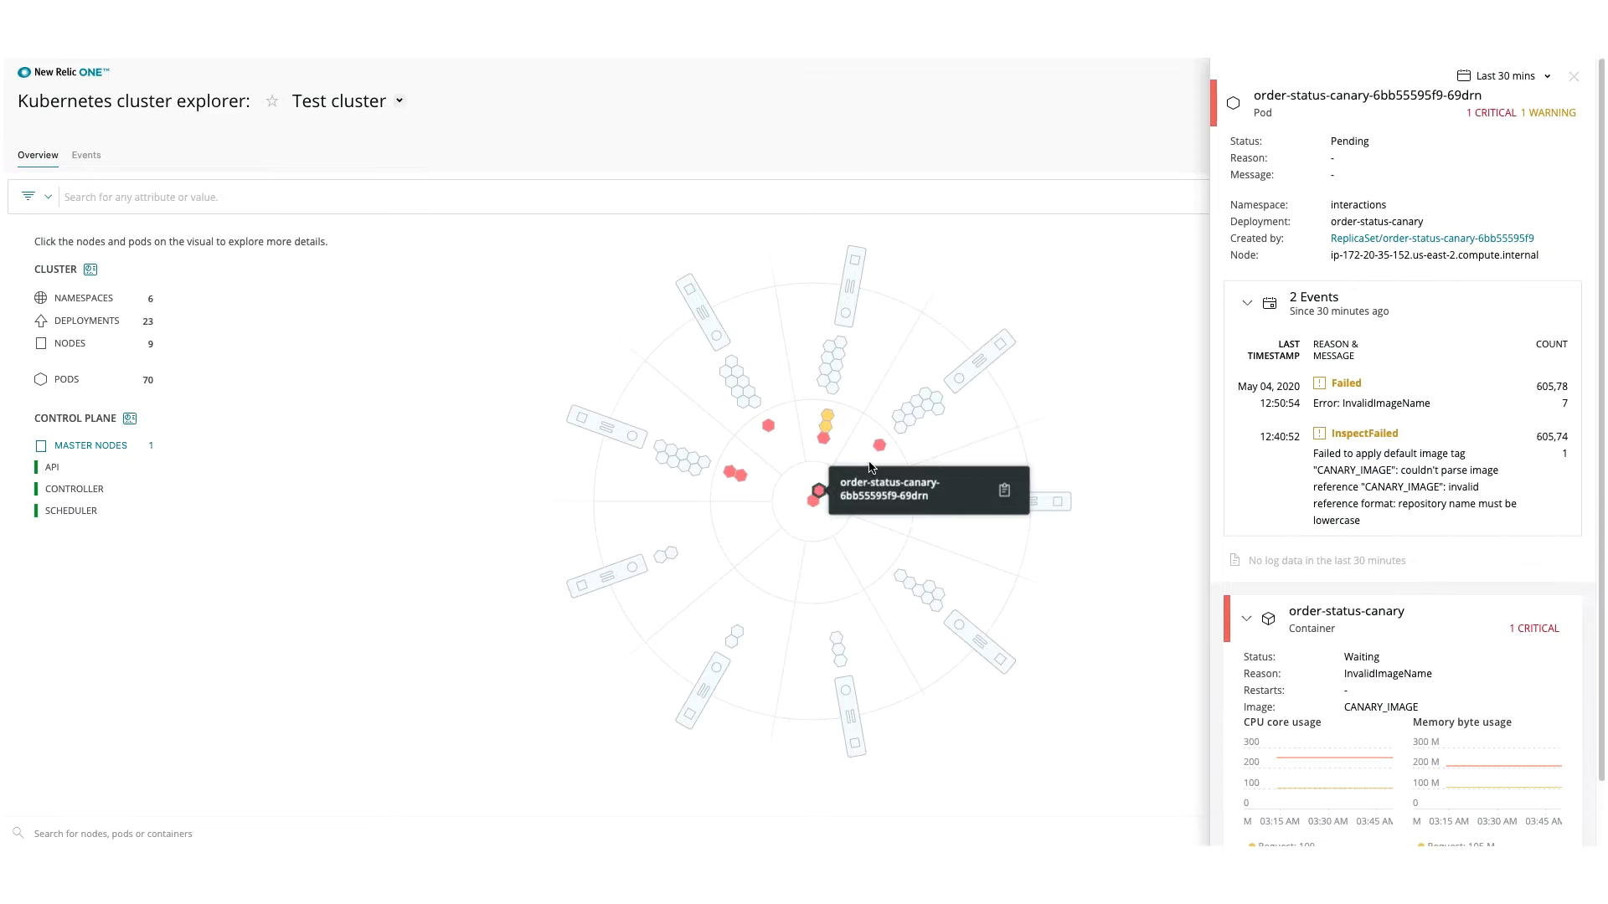
mouse_move(926, 457)
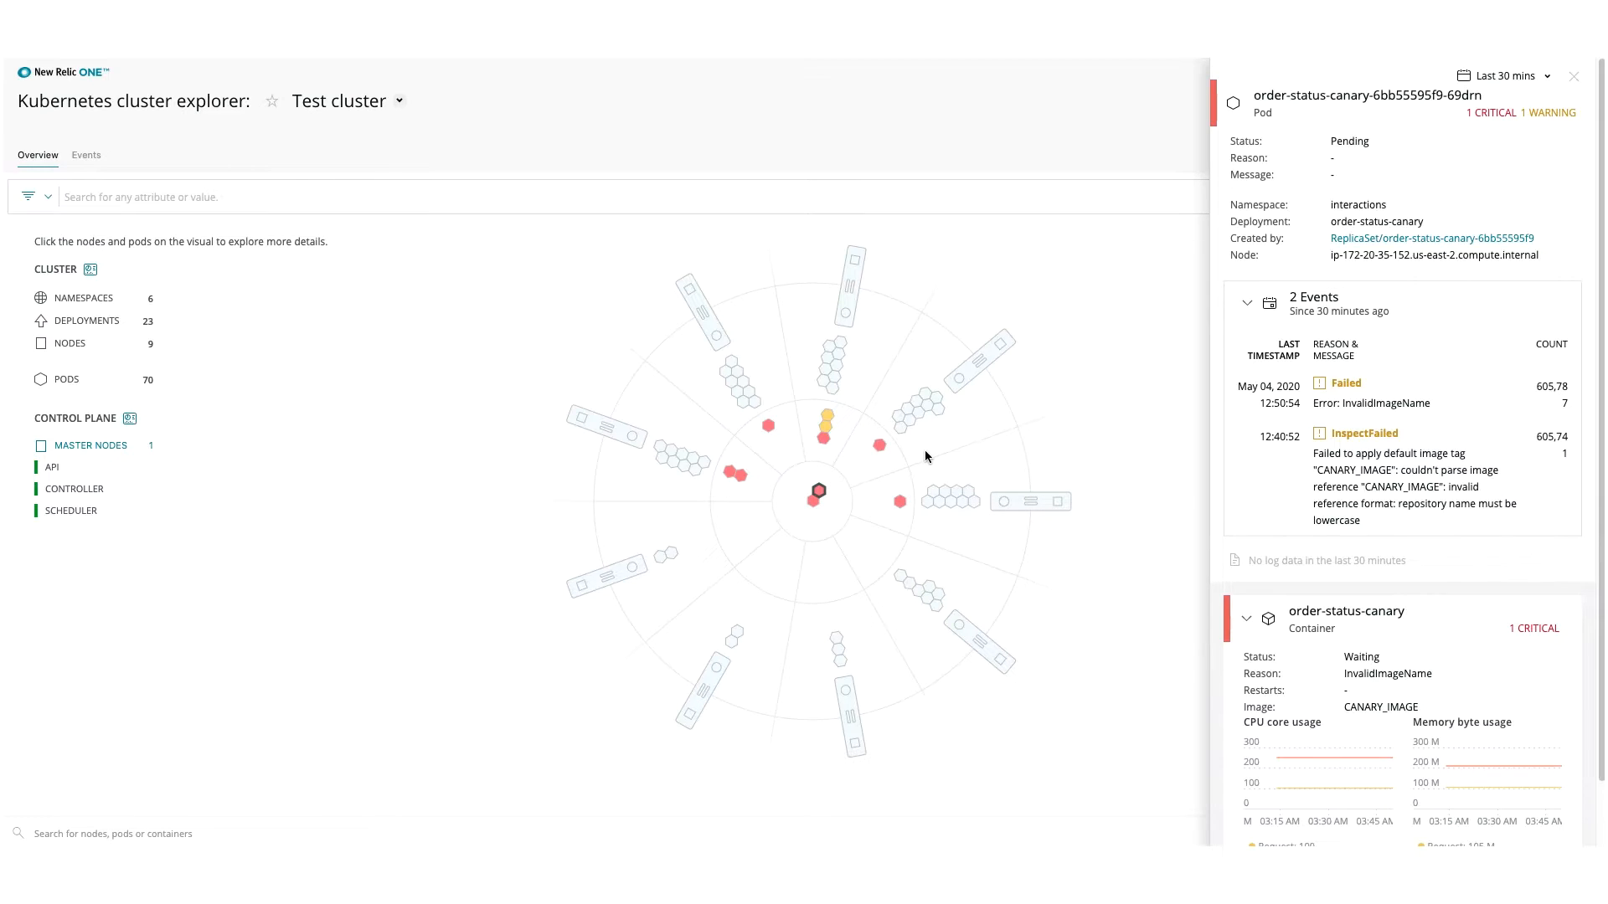
click(896, 428)
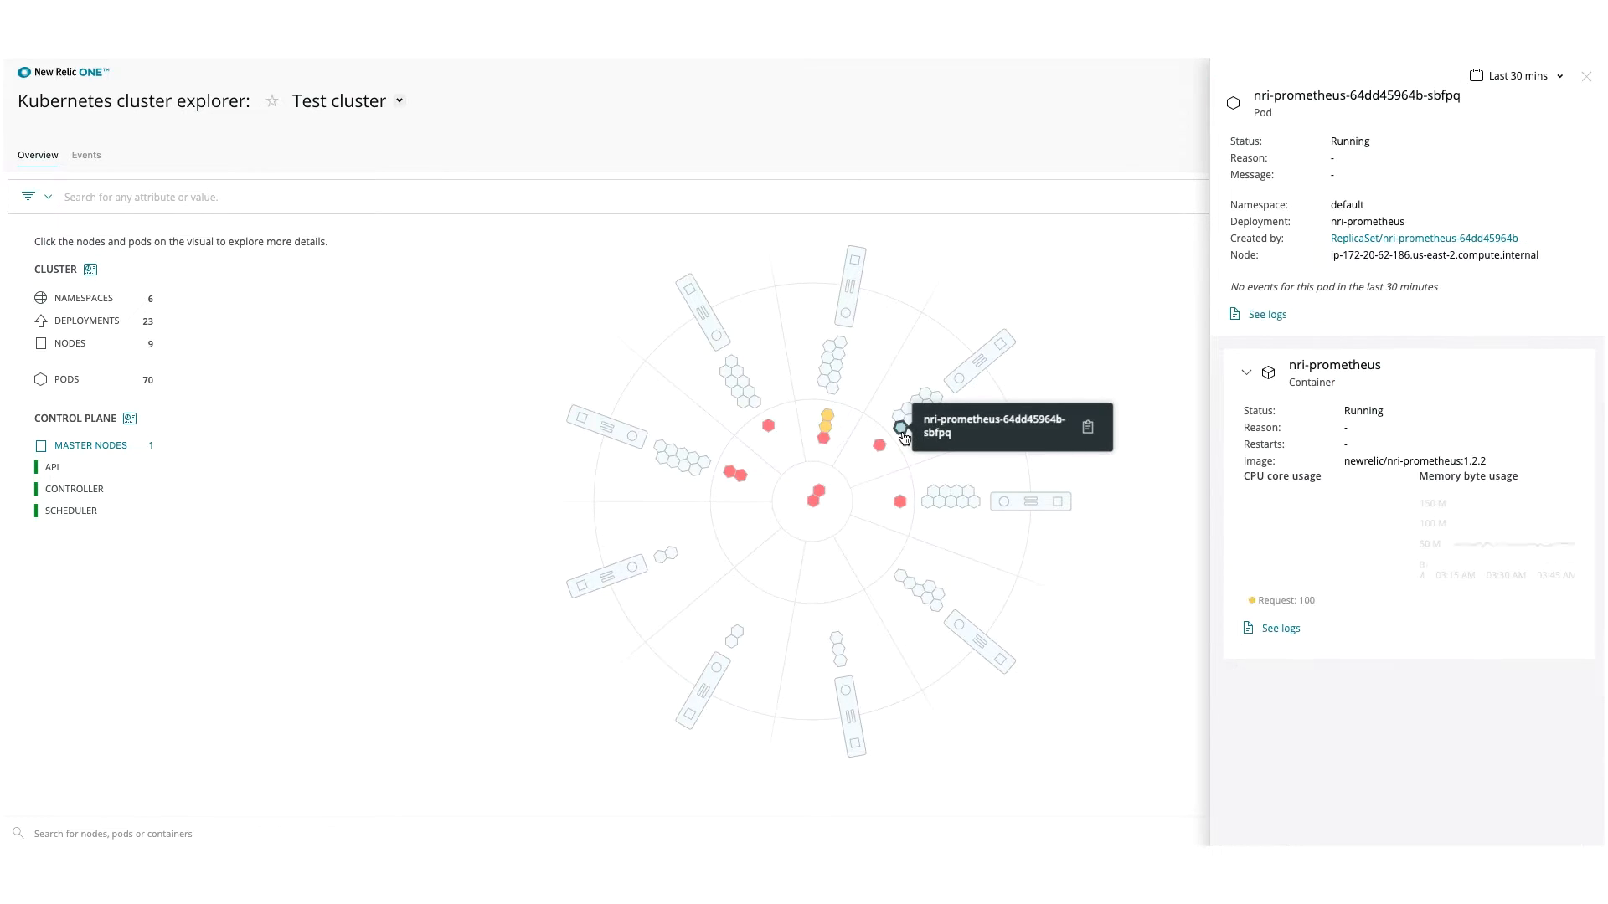
mouse_move(908, 442)
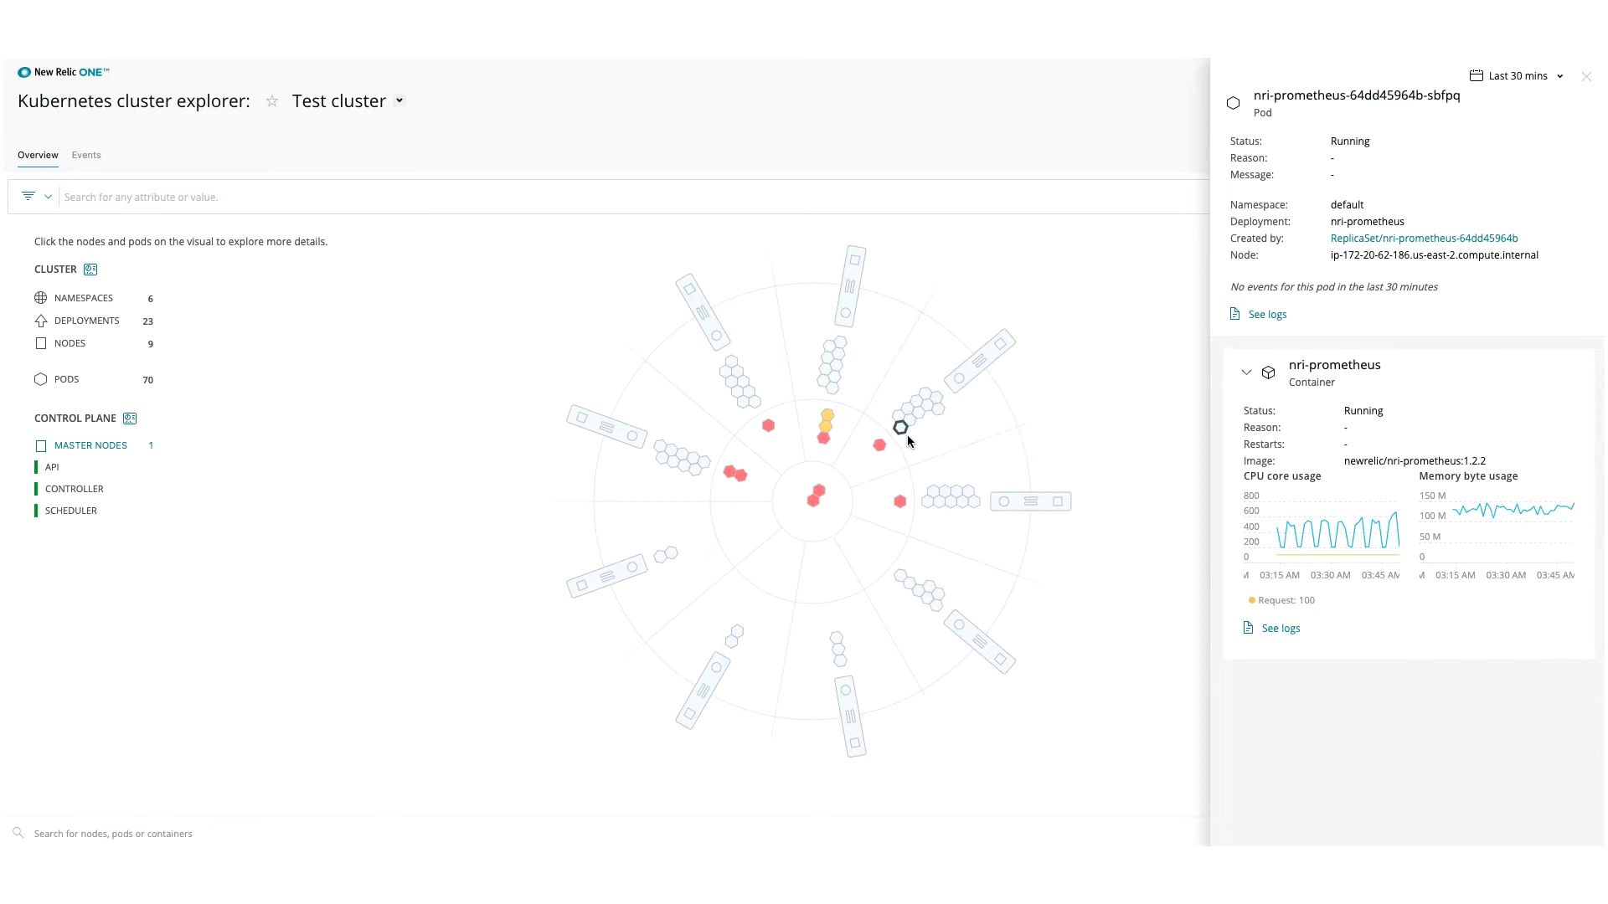
click(897, 428)
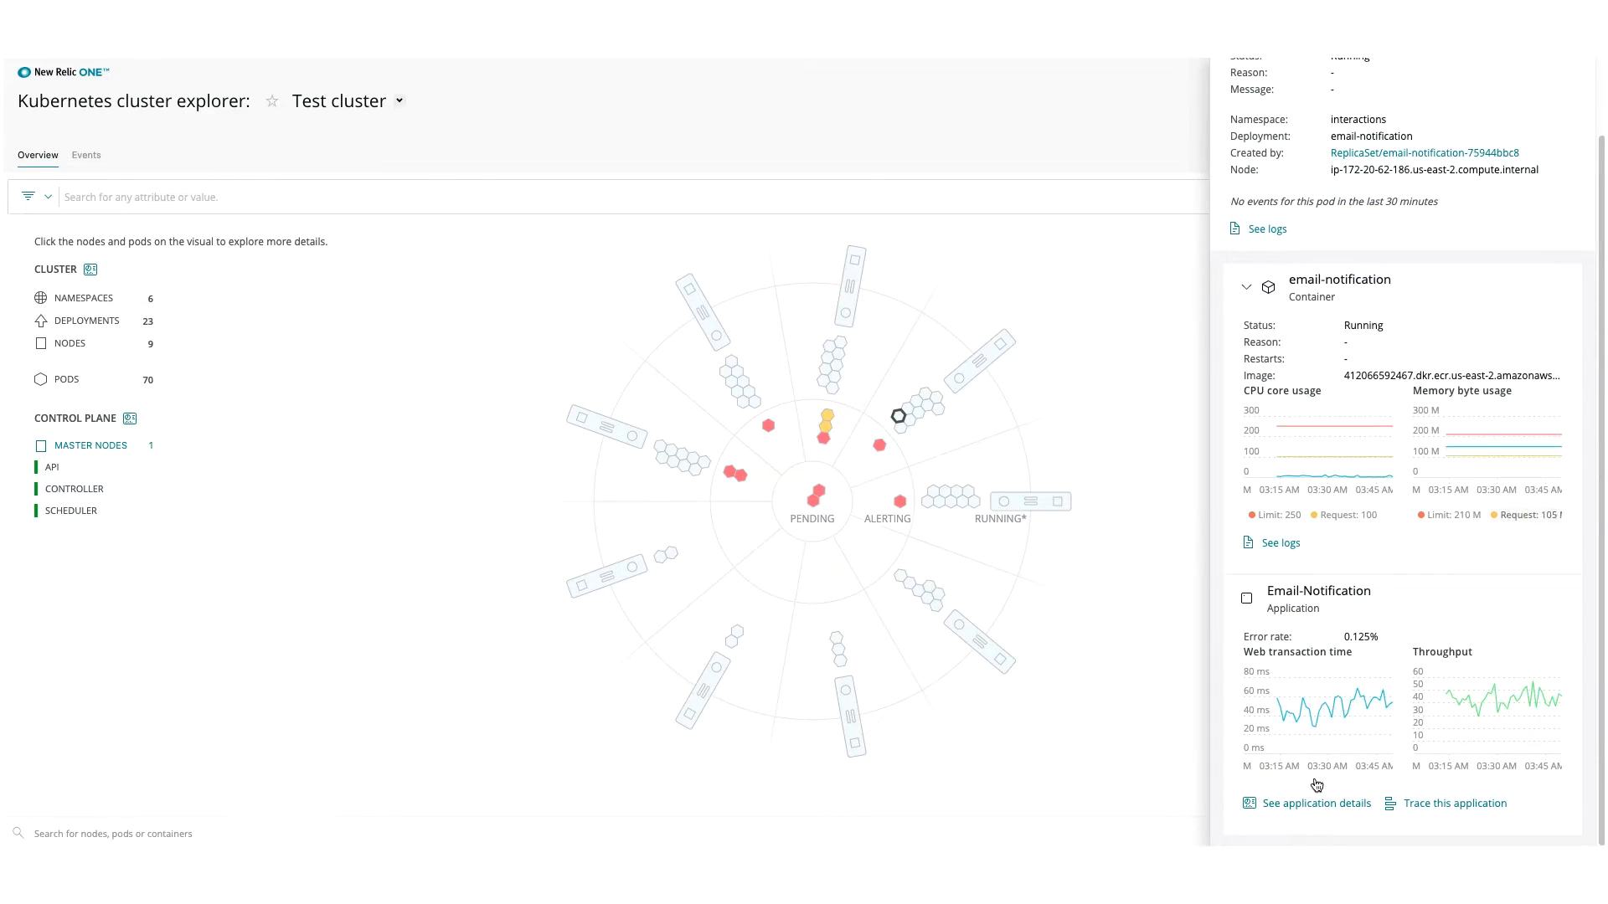
Review Email-Notification application details and logs, then filter to createdKind DaemonSet
click(1316, 803)
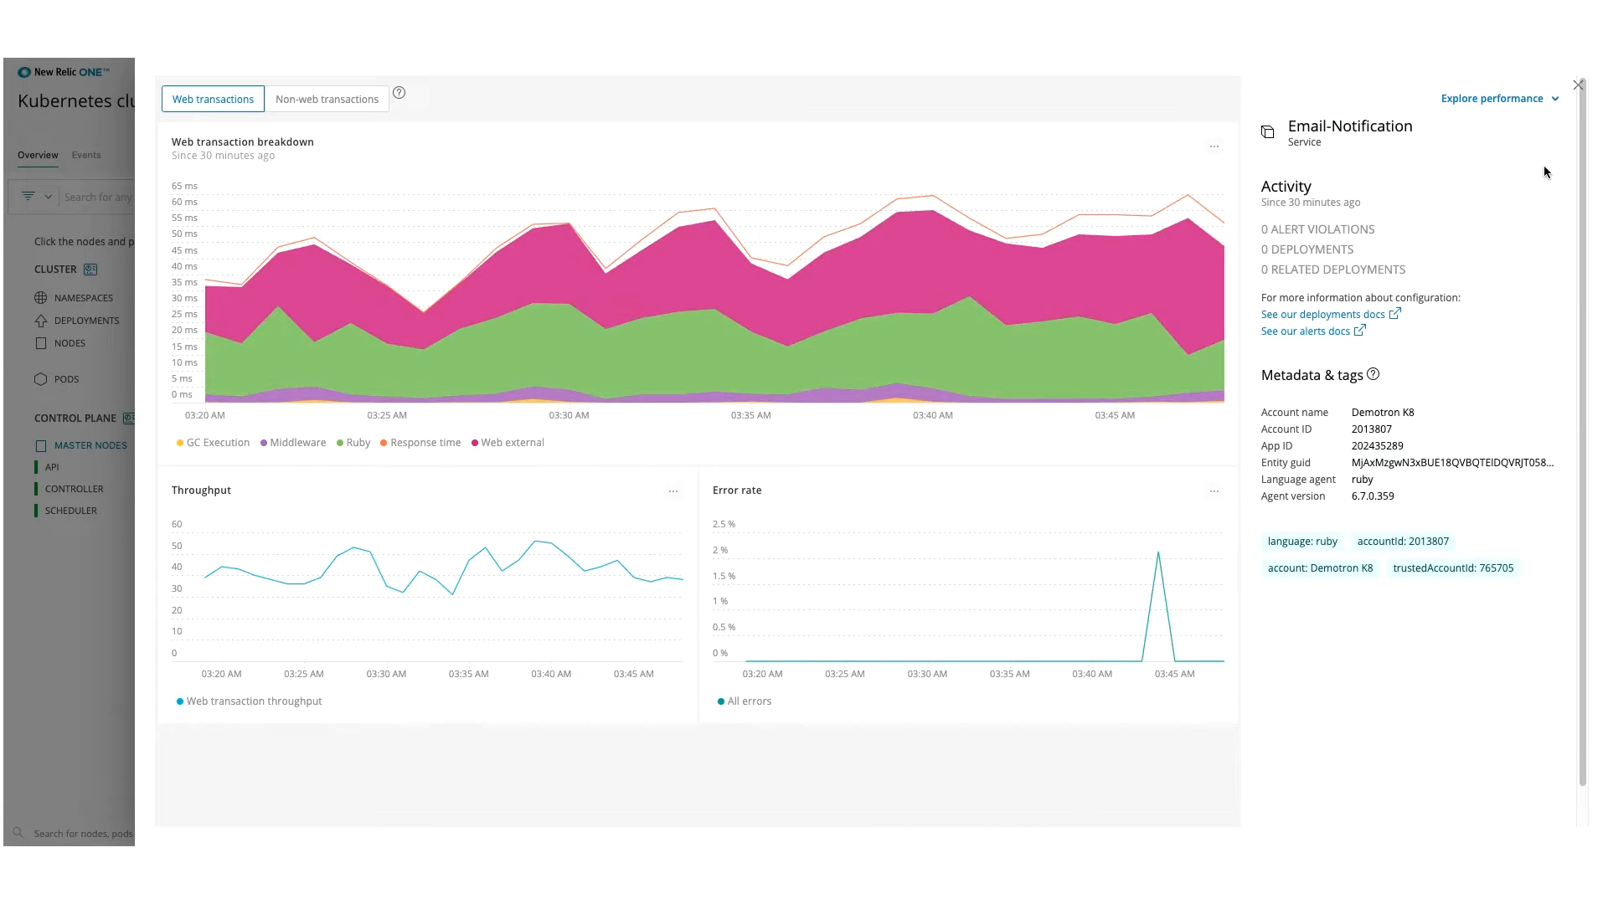
click(1578, 84)
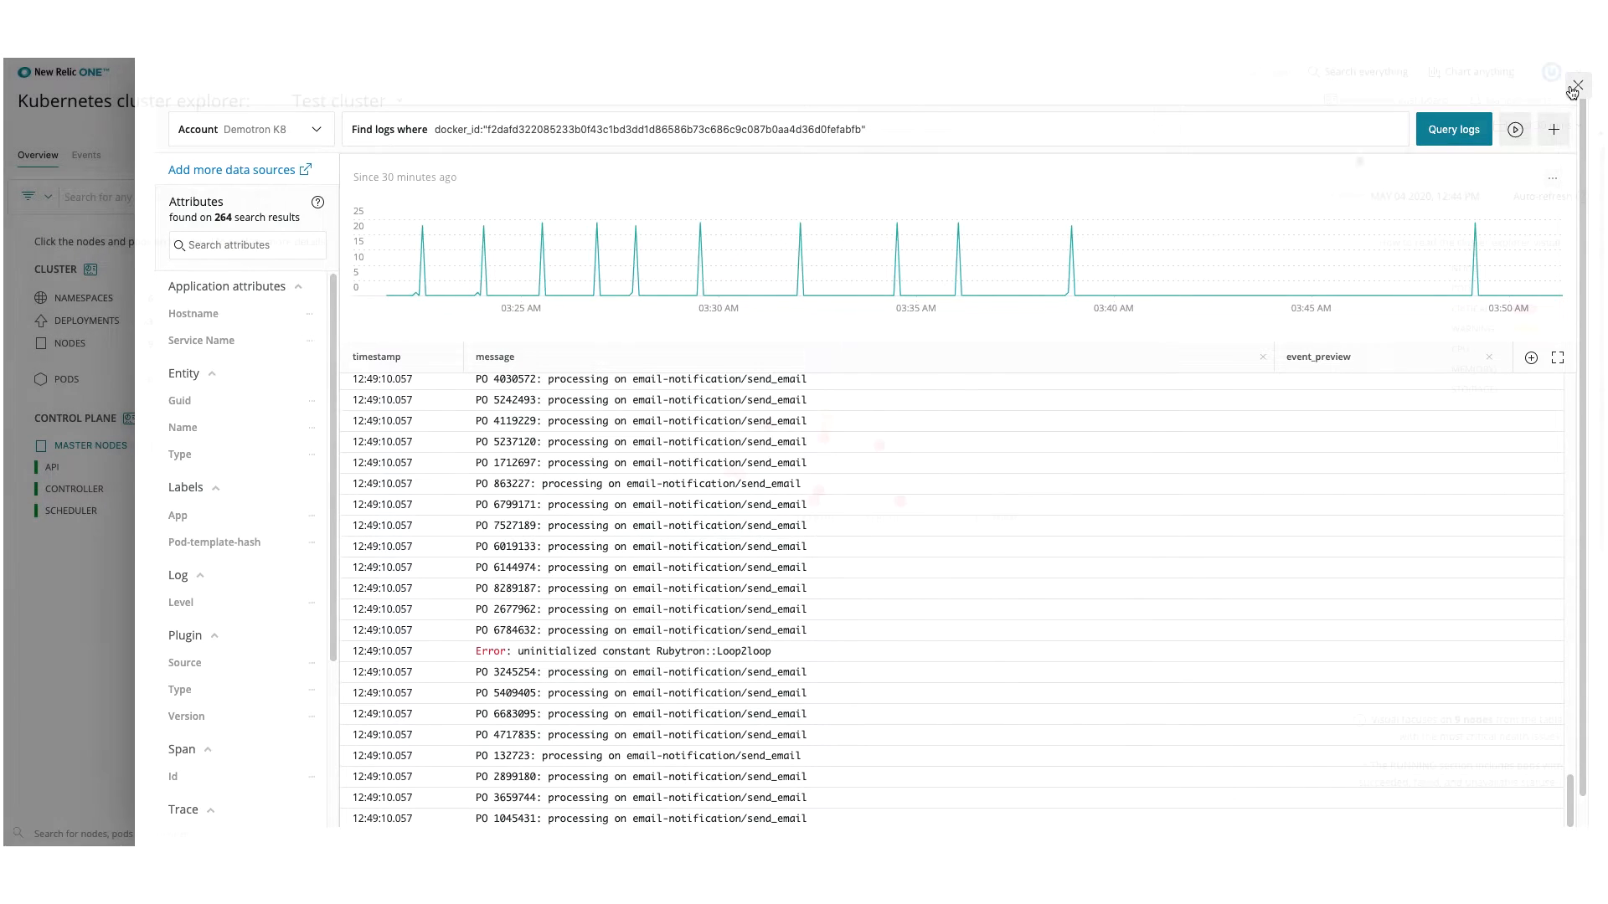
click(1576, 85)
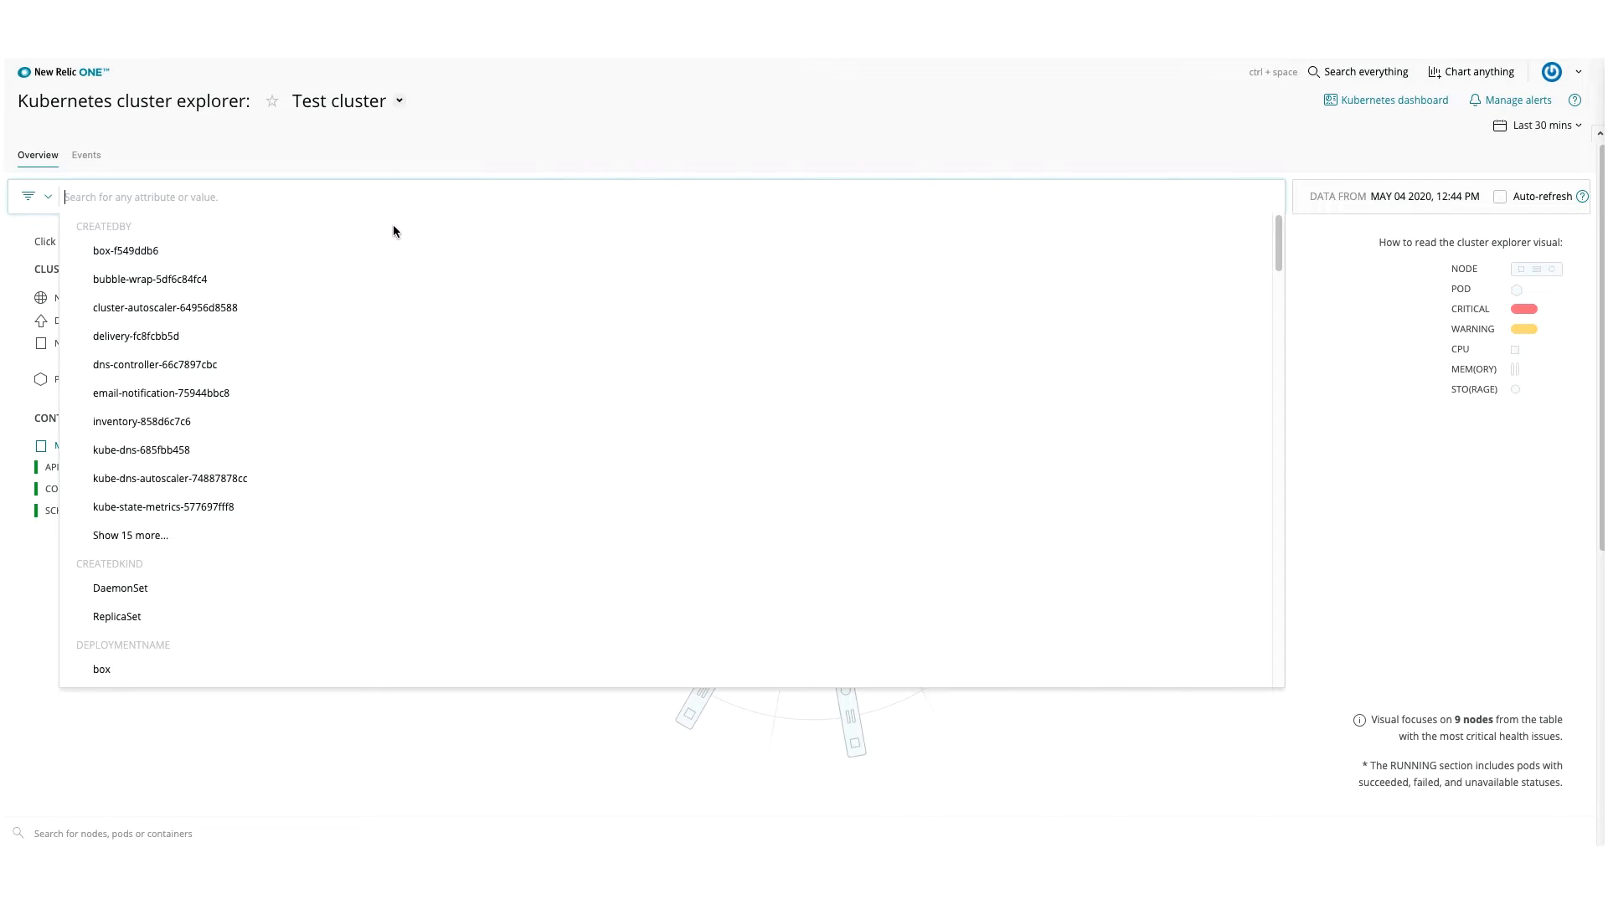
mouse_move(191, 518)
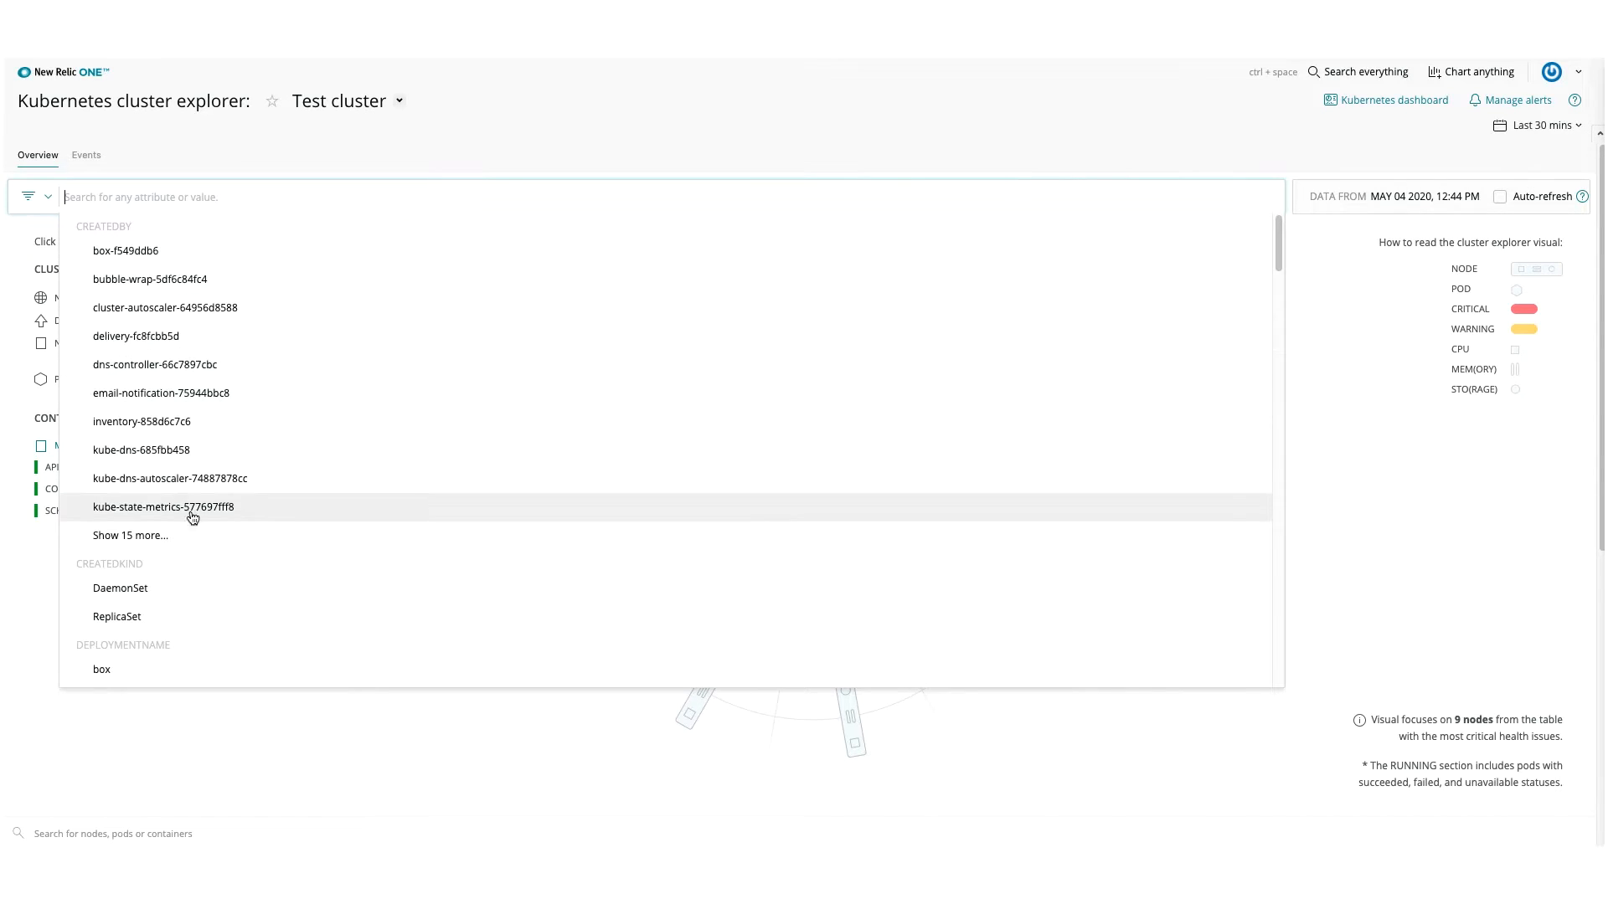
click(120, 588)
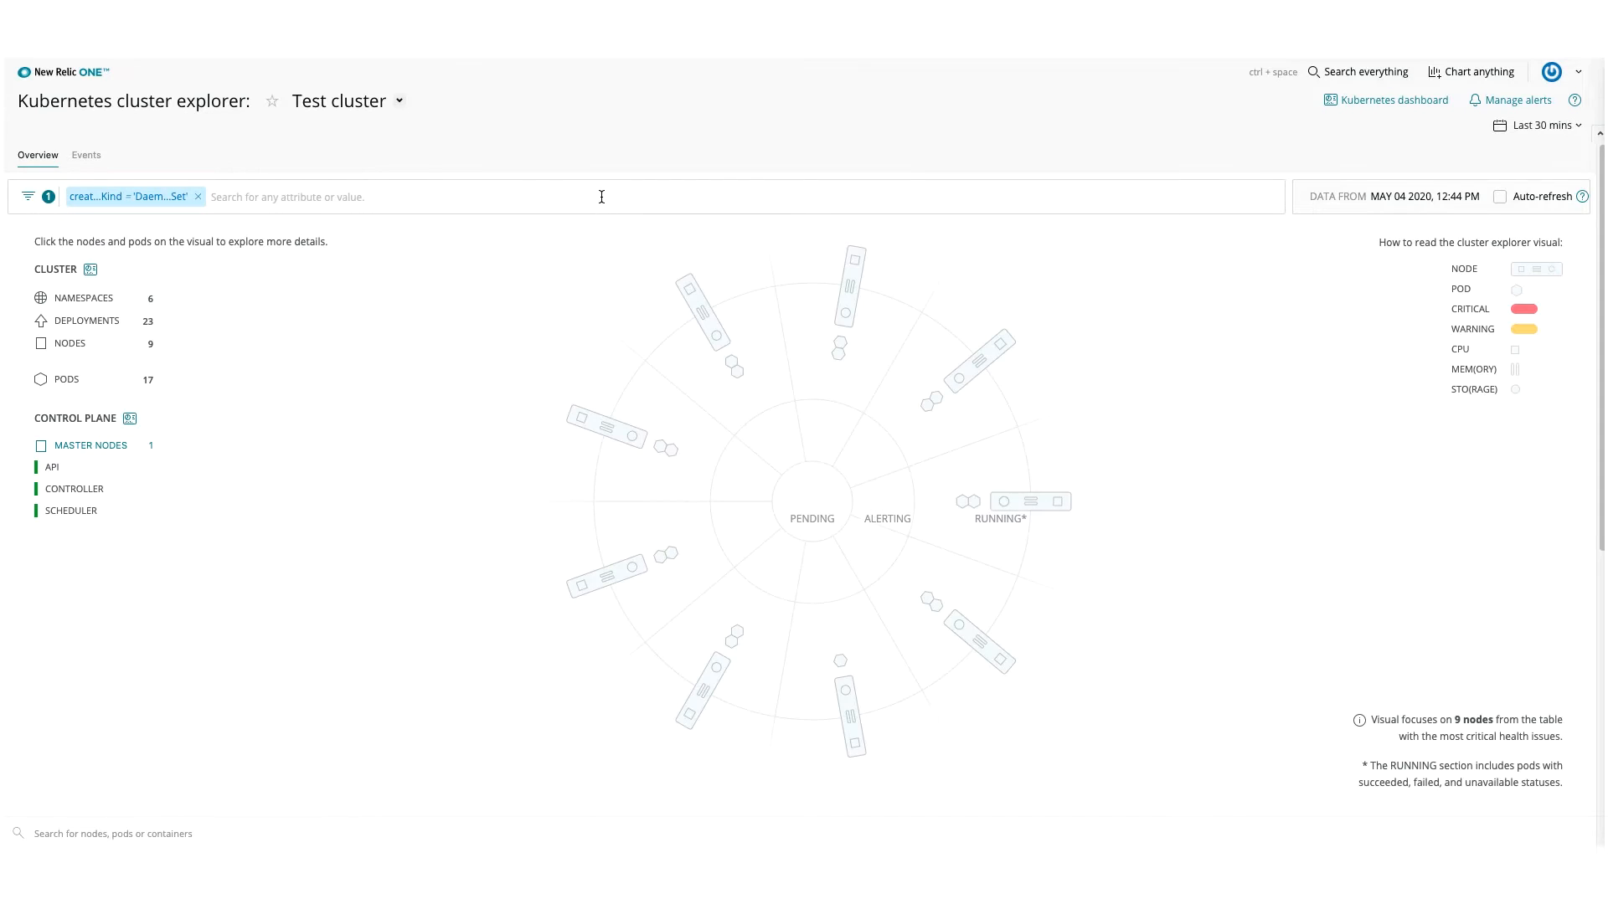
mouse_move(1506, 125)
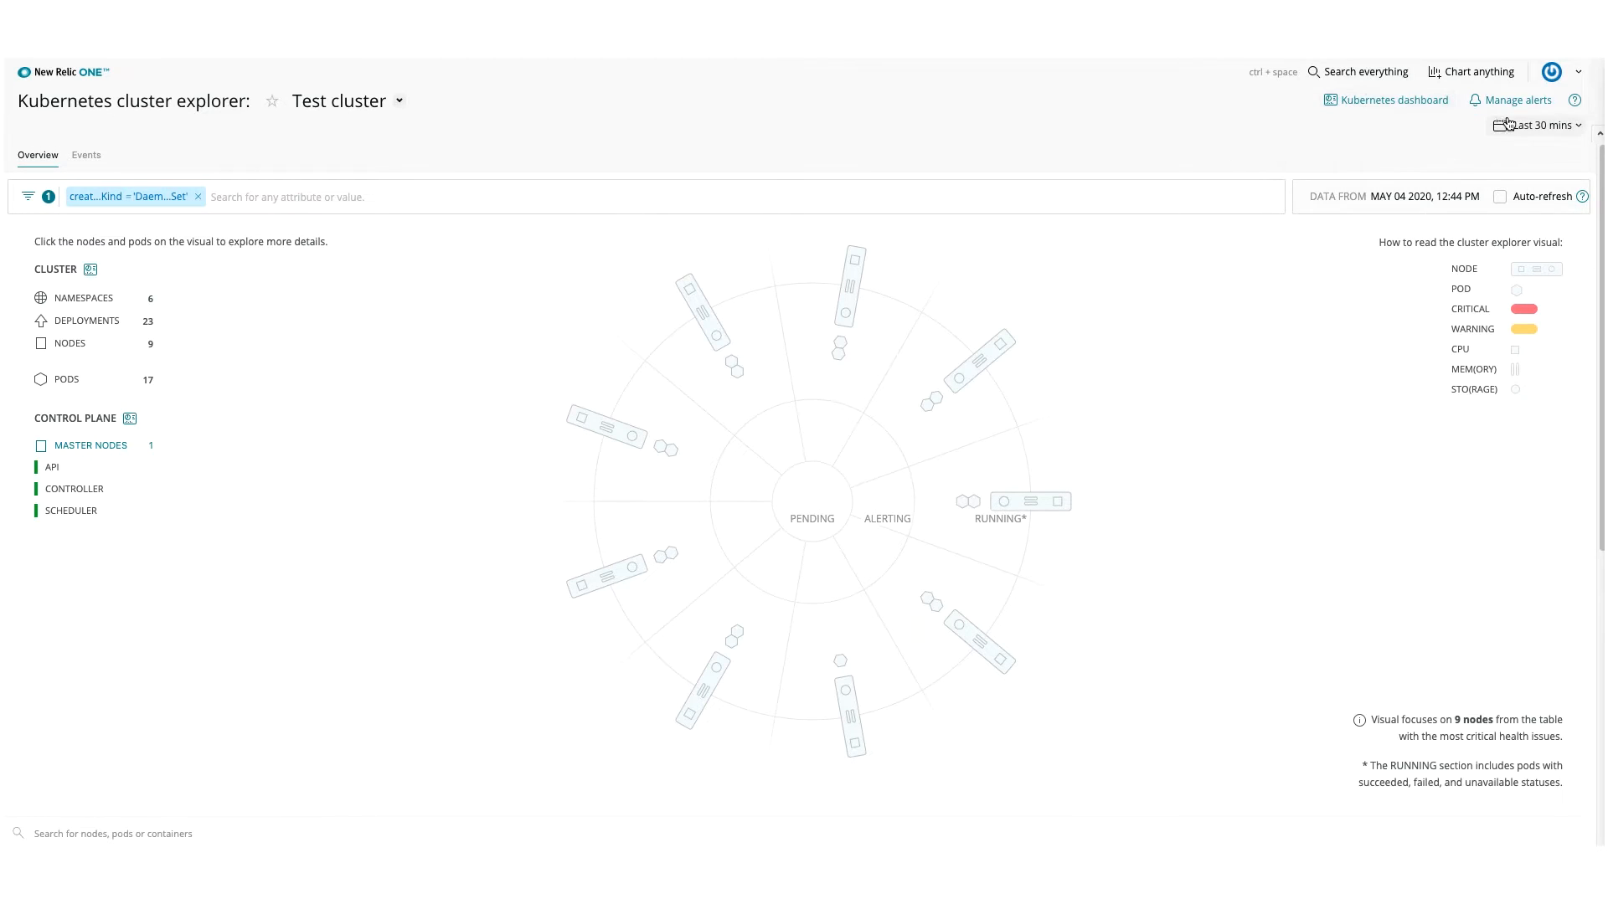
Set the time range to the last 12 hours with auto-refresh on
click(1544, 124)
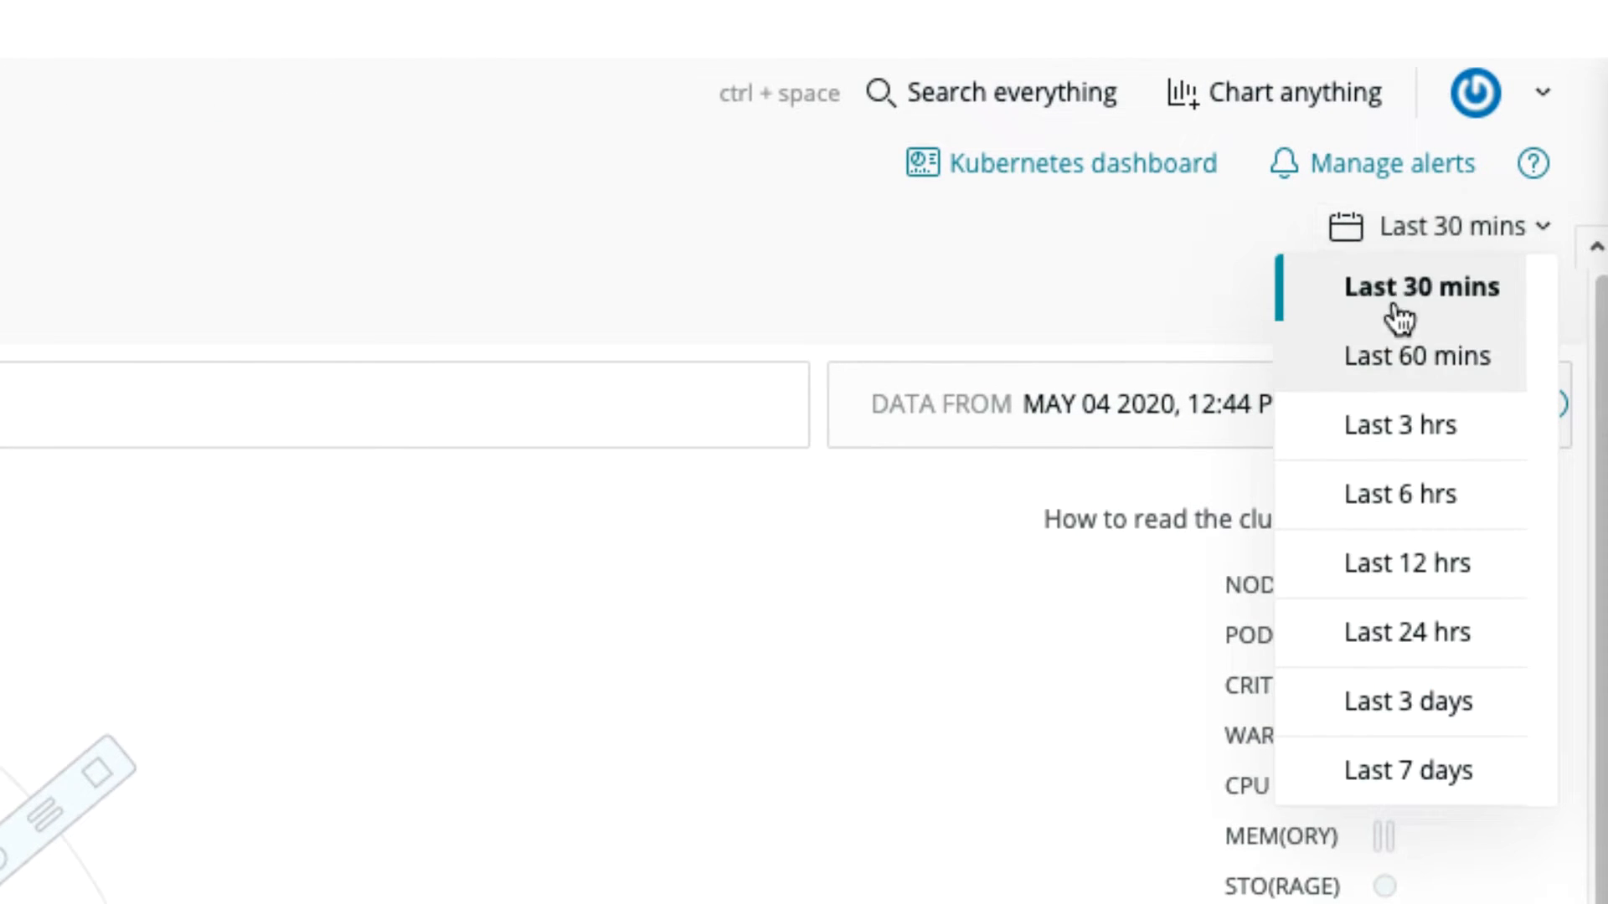
click(1406, 562)
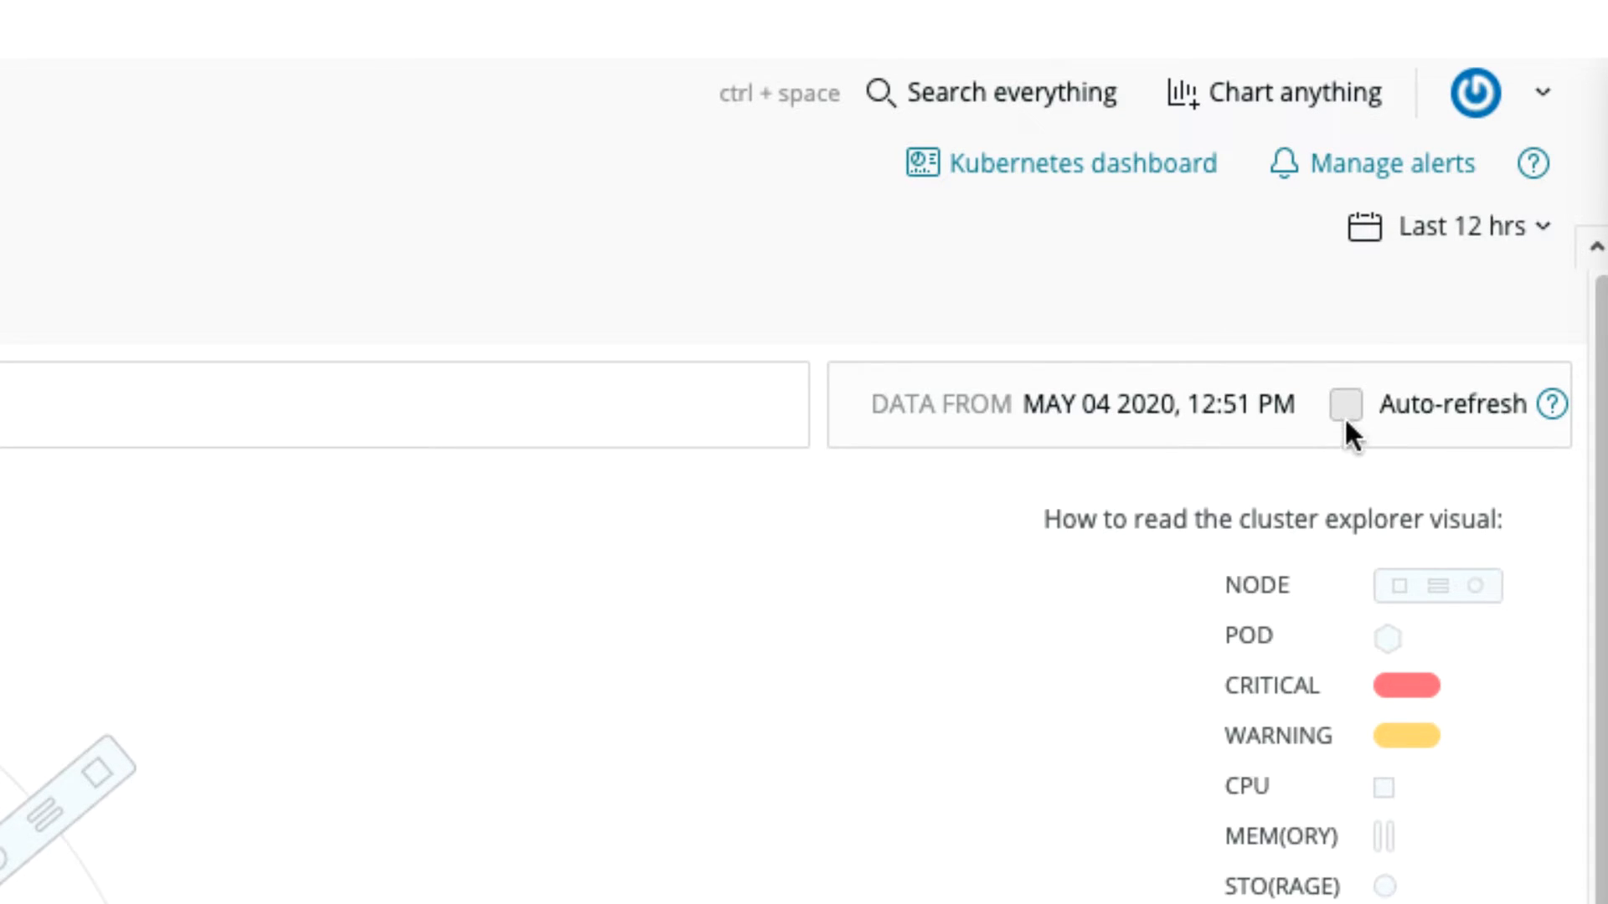
click(1343, 406)
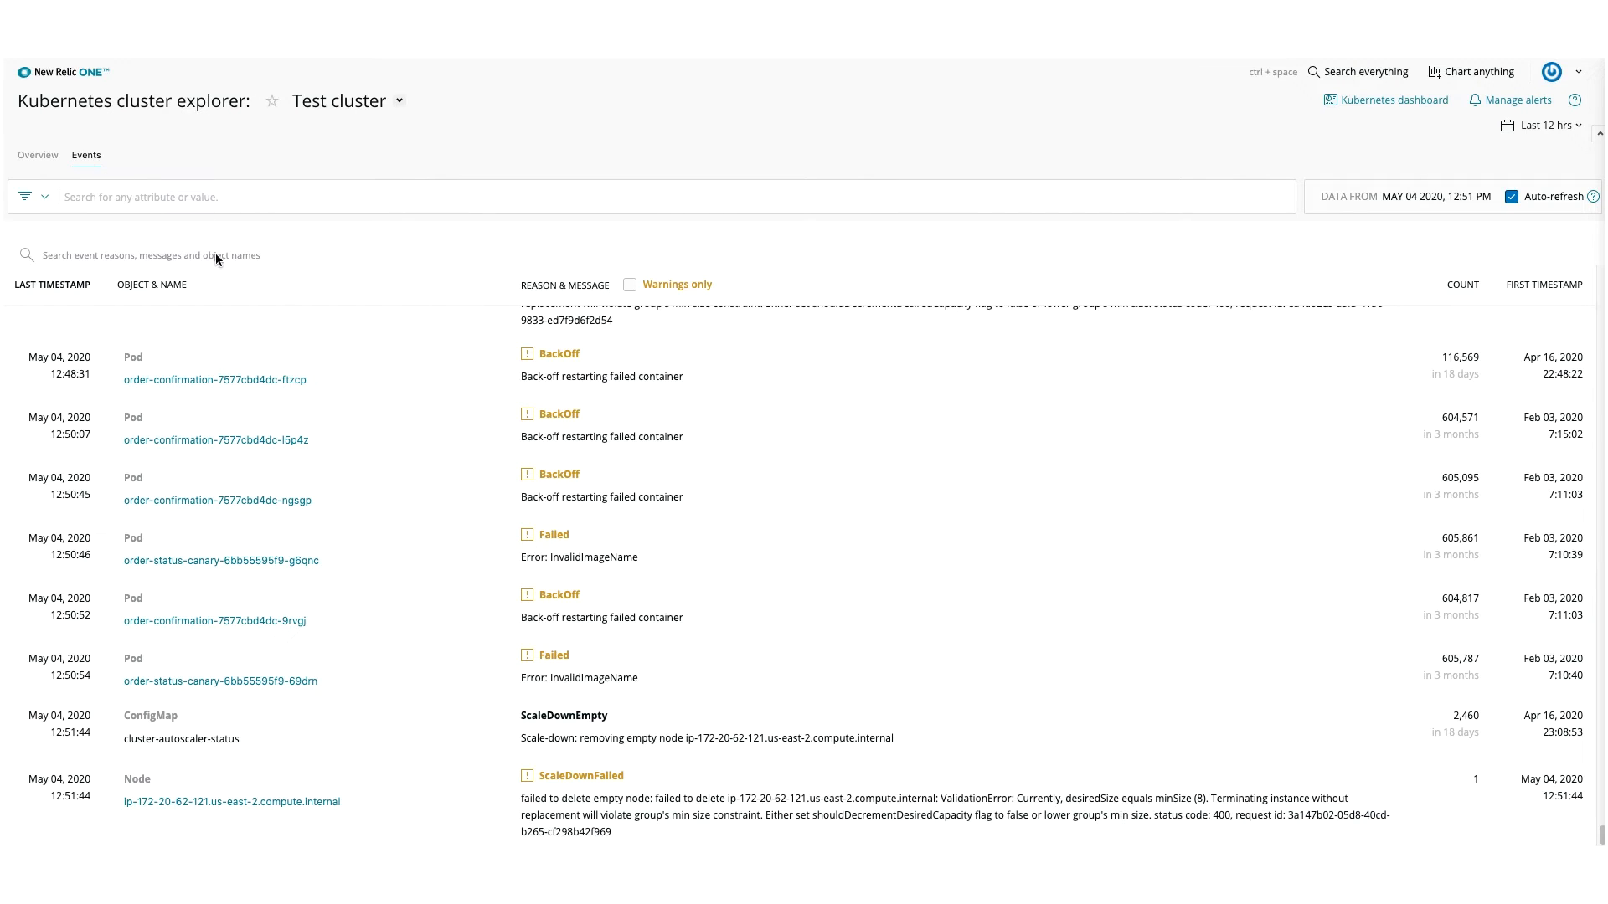
Open pod order-status-canary-6bb55595f9-g6qnc from the events list, then return to Overview
scroll(down, 3)
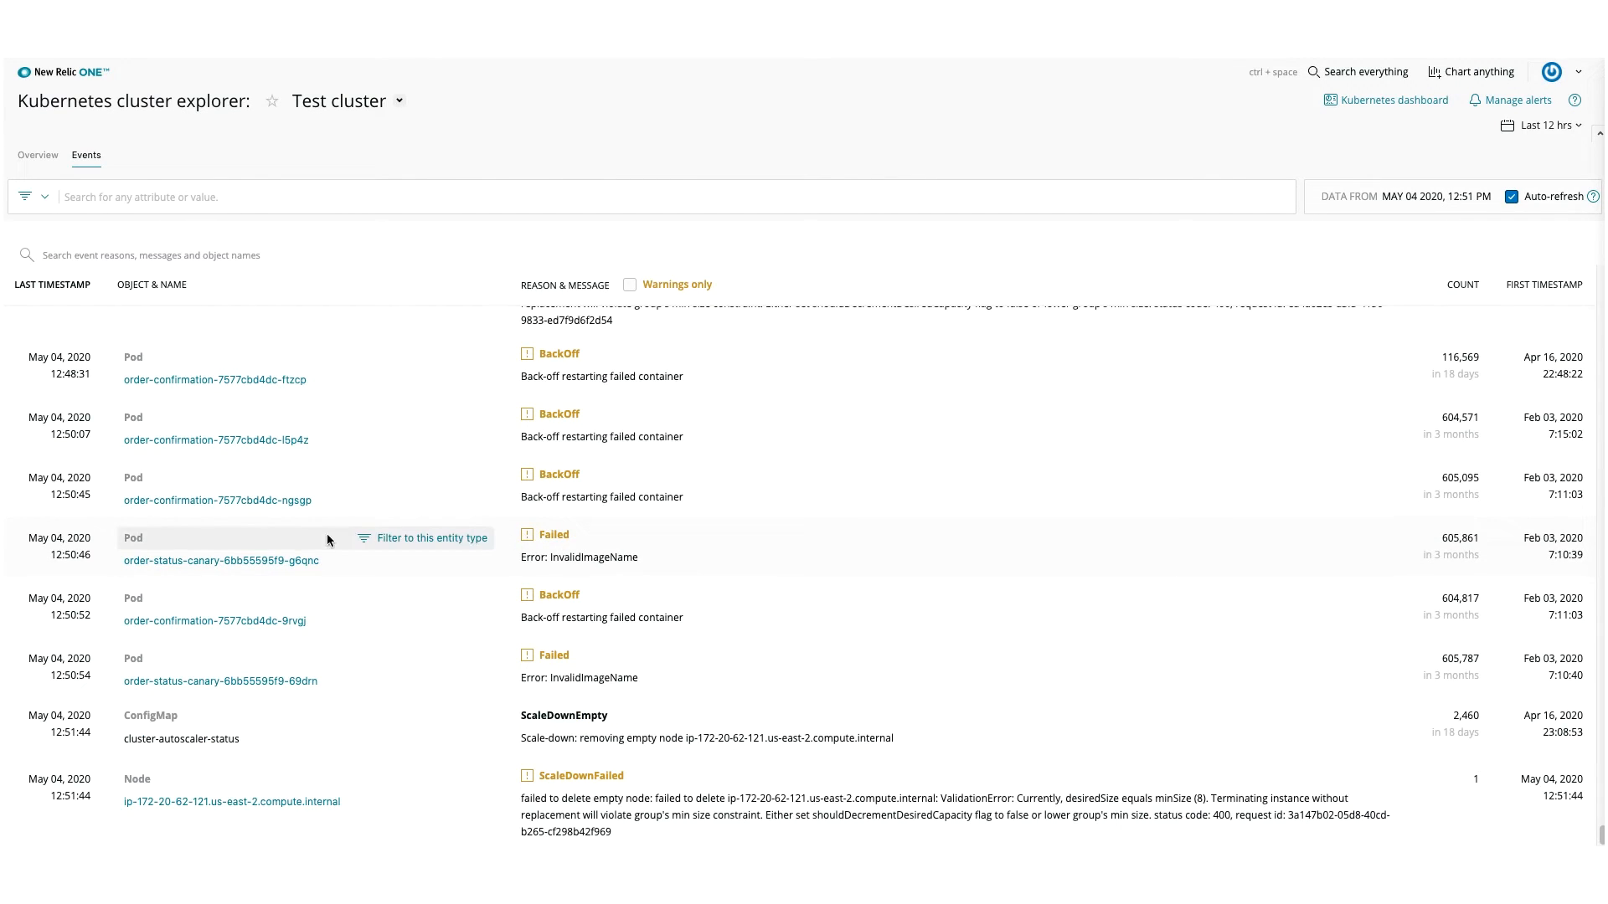
click(221, 560)
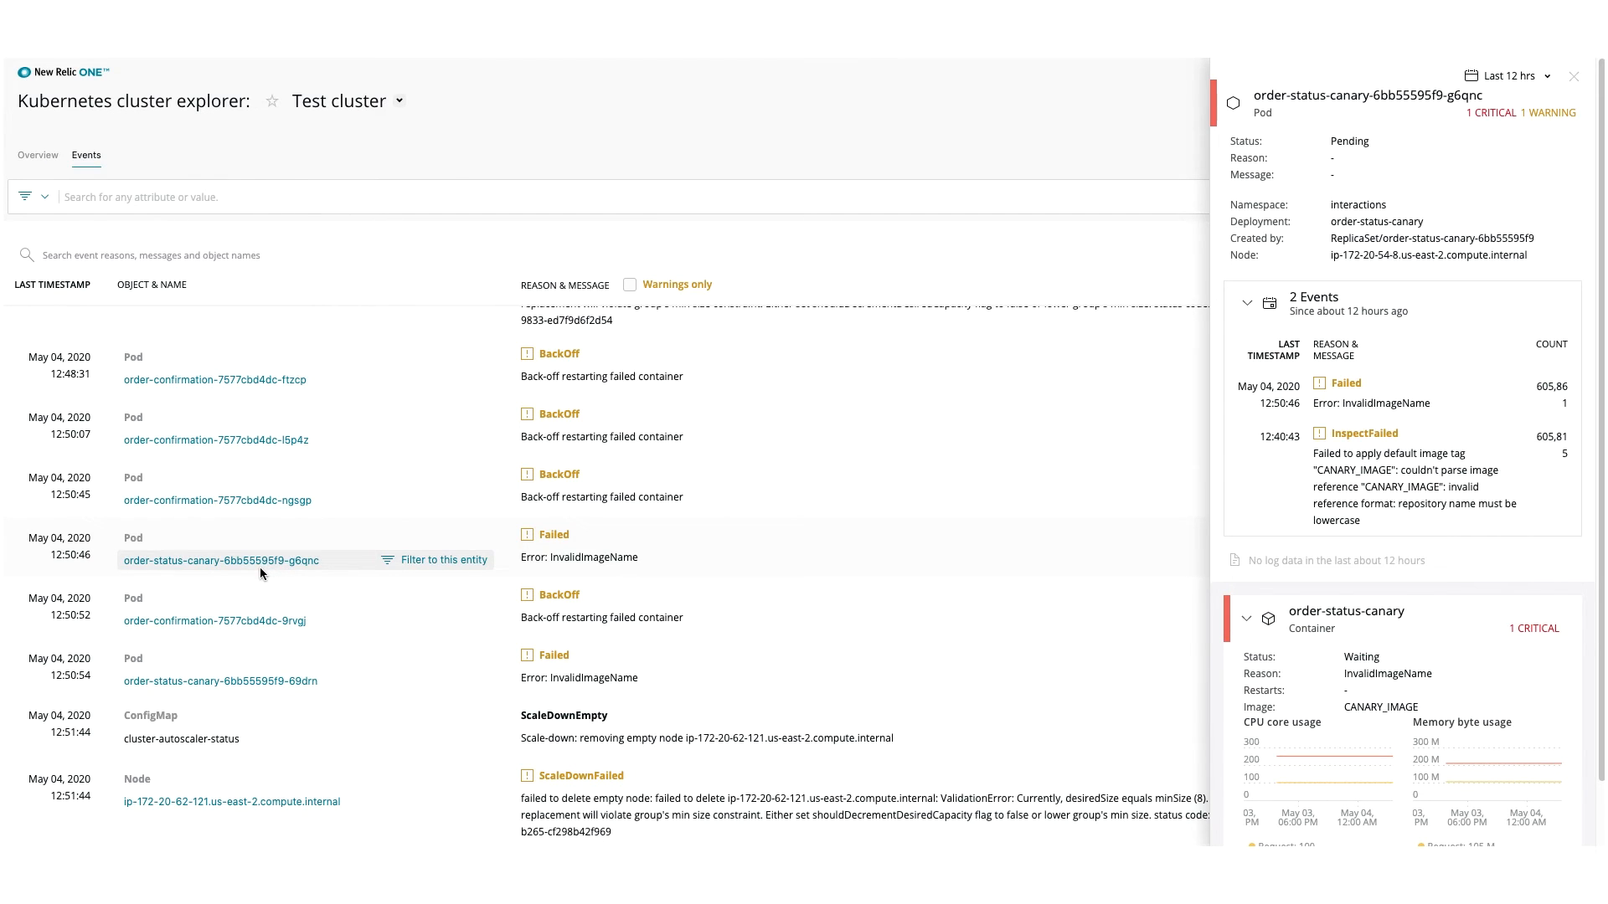
click(38, 155)
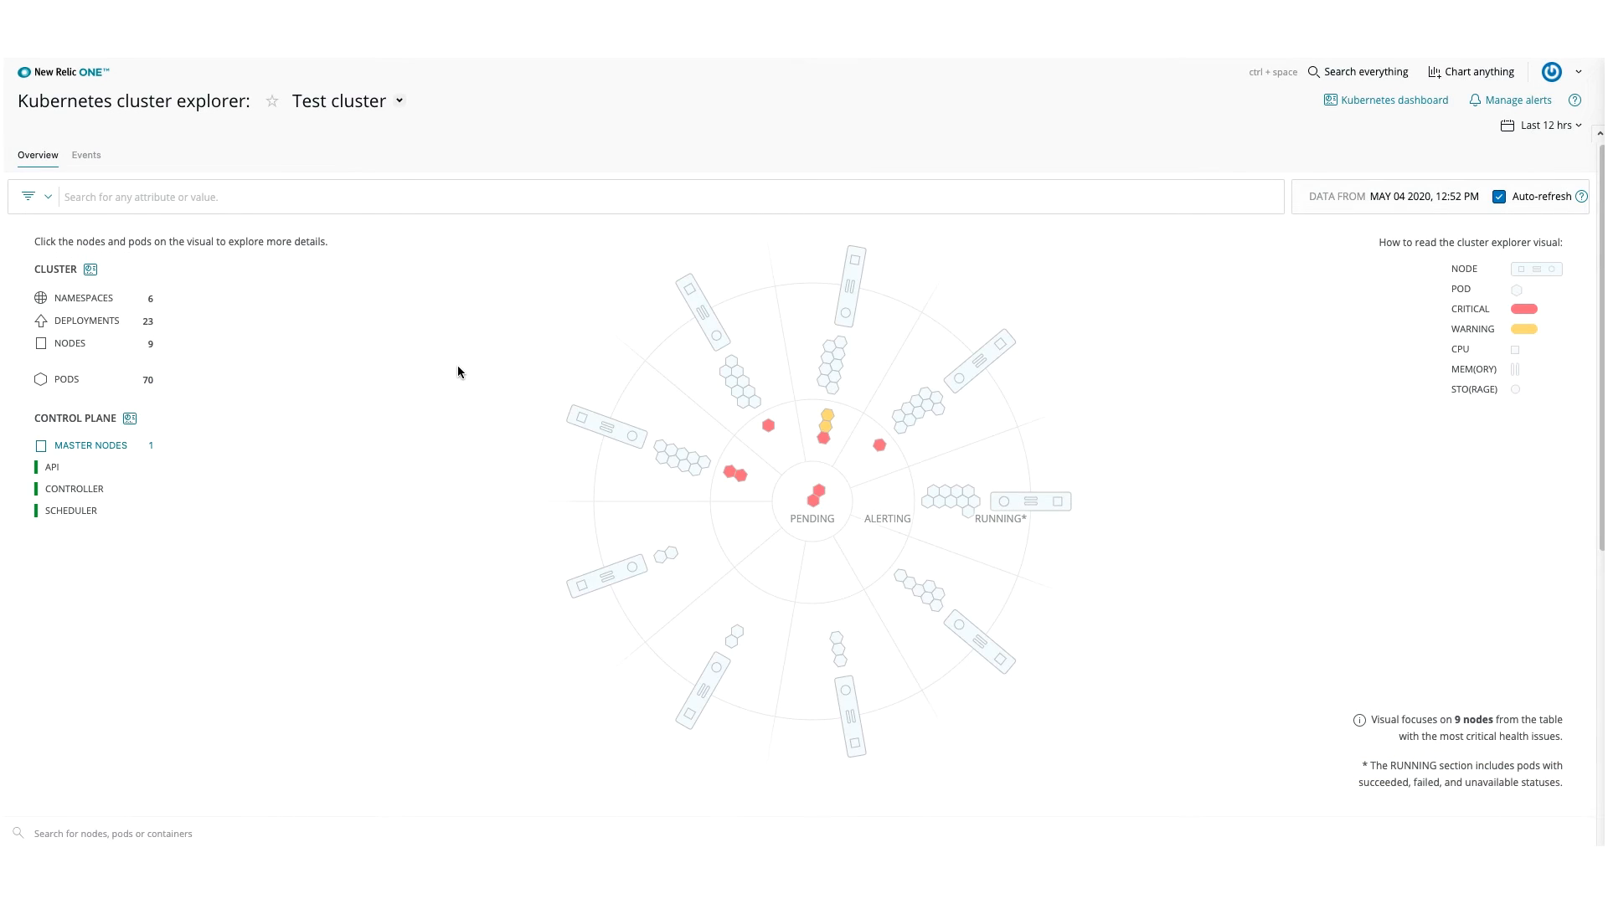